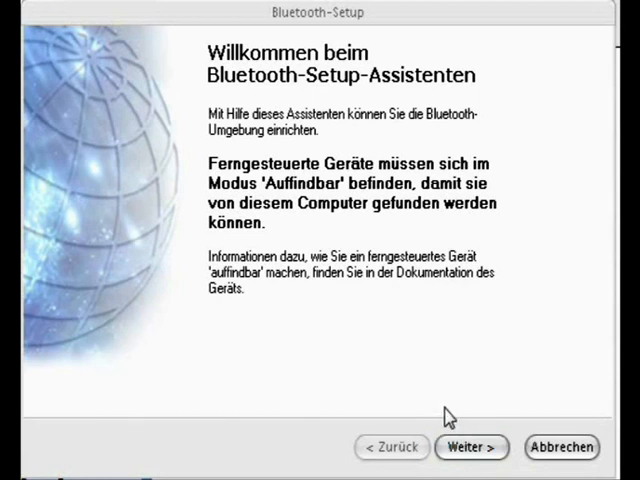
{"action": "mouse_move", "coordinate": [360, 116]}
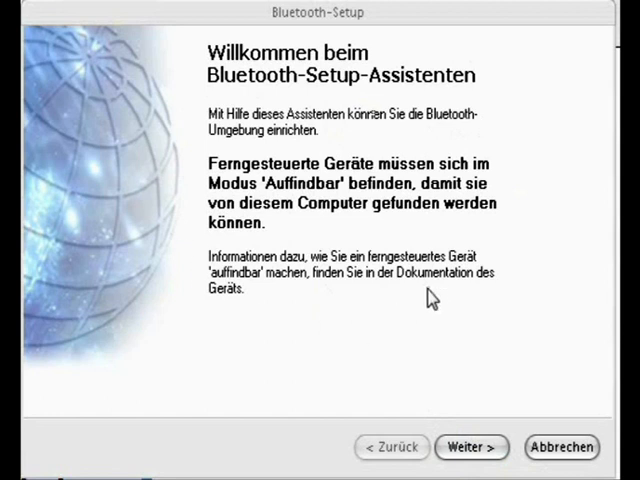
{"action": "mouse_move", "coordinate": [368, 78]}
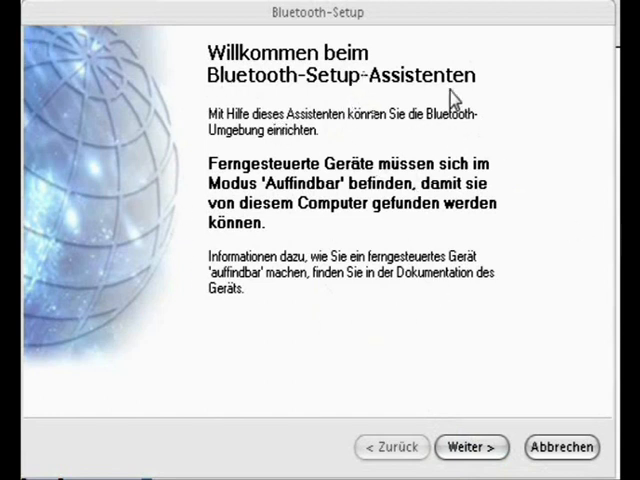
{"action": "mouse_move", "coordinate": [470, 152]}
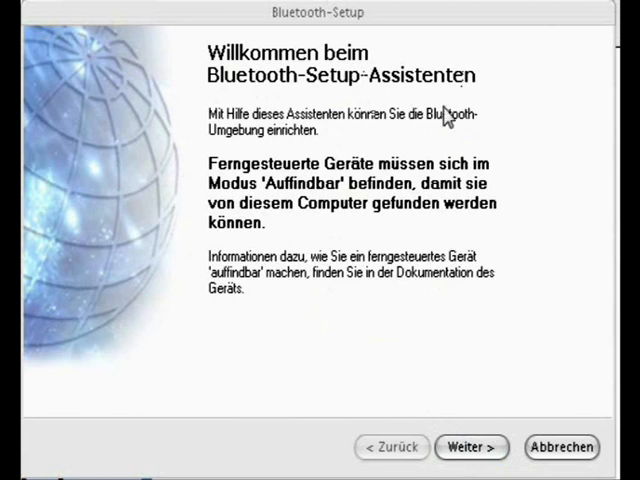
{"action": "mouse_move", "coordinate": [424, 210]}
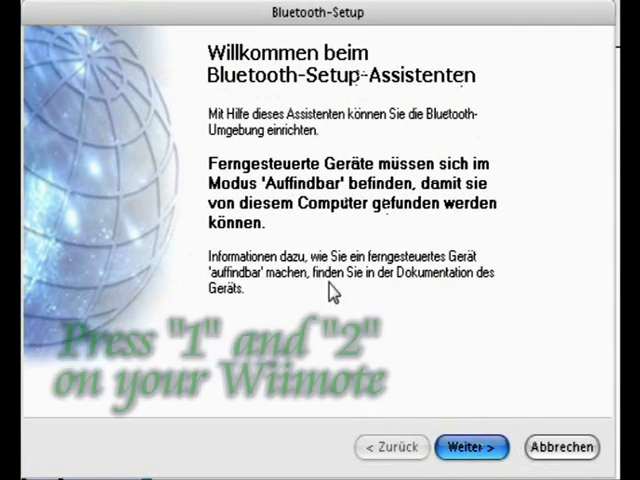
Search for devices and choose the Nintendo RVL-CNT-01 Wiimote to connect
{"action": "left_click", "coordinate": [472, 448]}
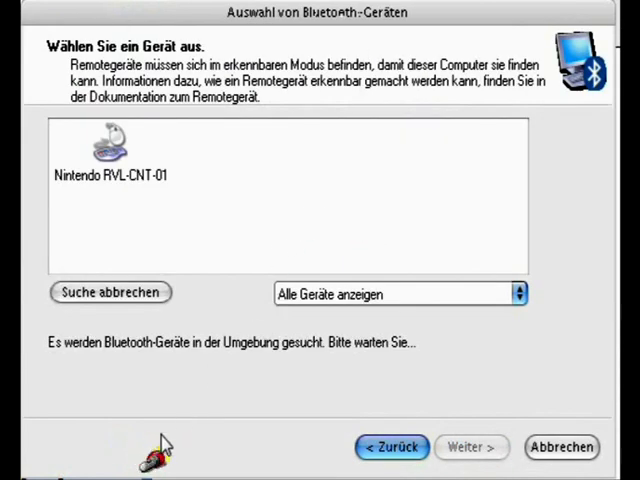
{"action": "left_click", "coordinate": [112, 160]}
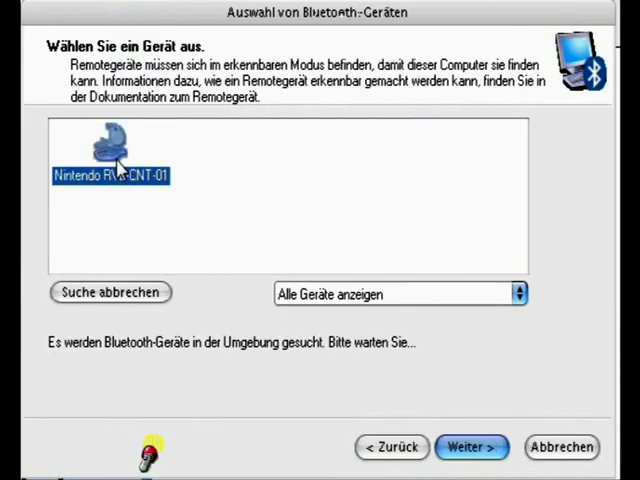
{"action": "mouse_move", "coordinate": [72, 196]}
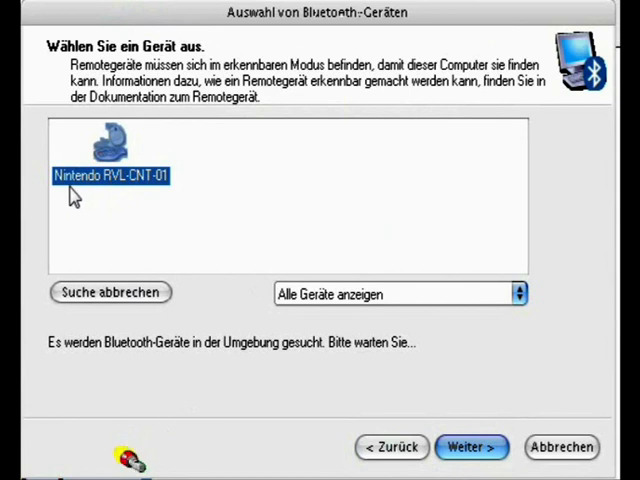
{"action": "mouse_move", "coordinate": [112, 196]}
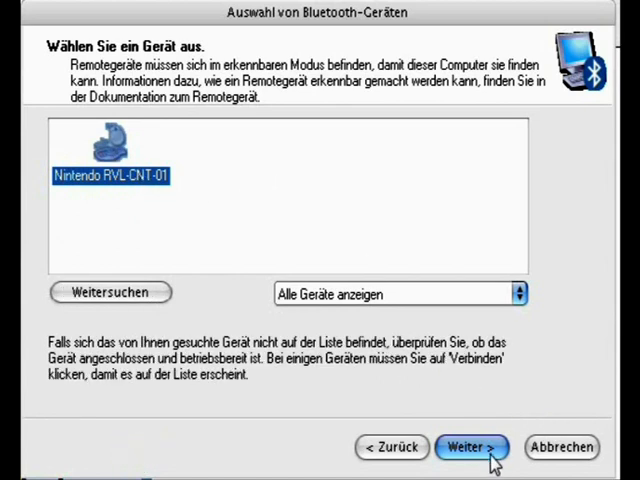
{"action": "left_click", "coordinate": [472, 448]}
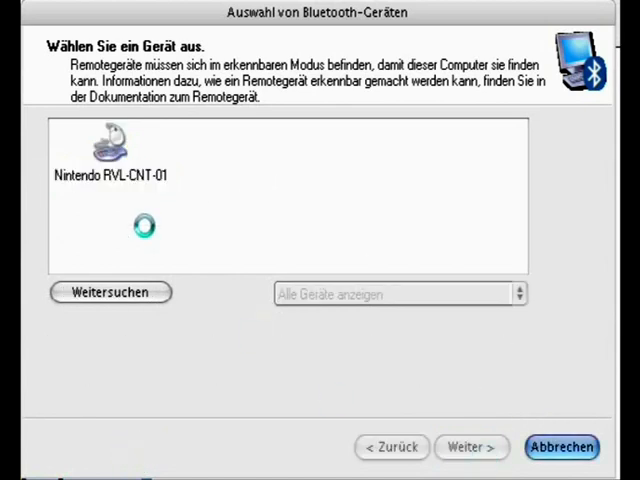
Advance to the Bluetooth-Kopplung step, leaving the Sicherheitscode empty
{"action": "left_click", "coordinate": [472, 448]}
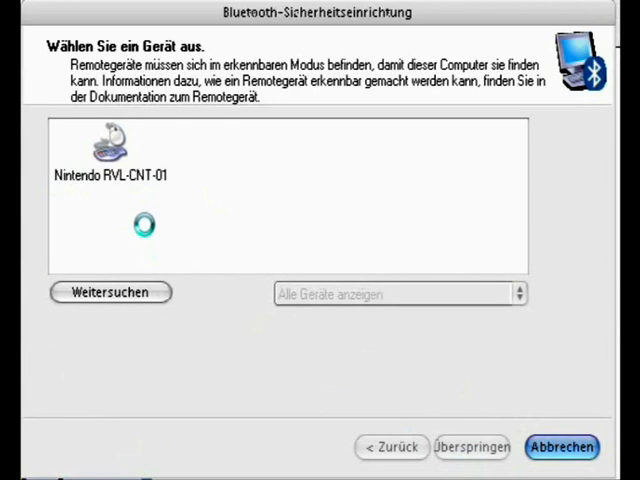
{"action": "left_click", "coordinate": [472, 448]}
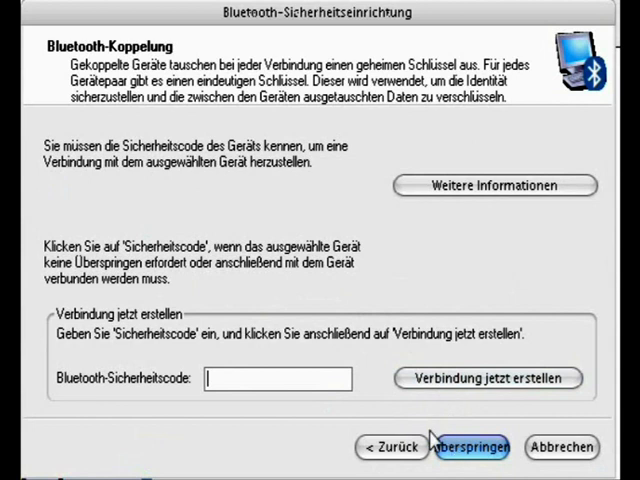
{"action": "mouse_move", "coordinate": [312, 14]}
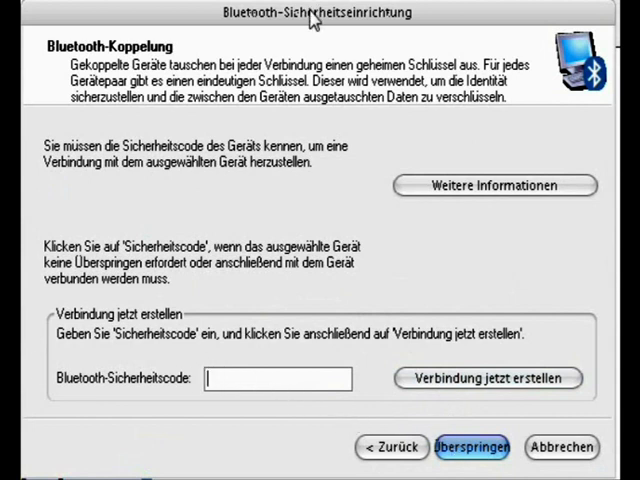
{"action": "mouse_move", "coordinate": [304, 304]}
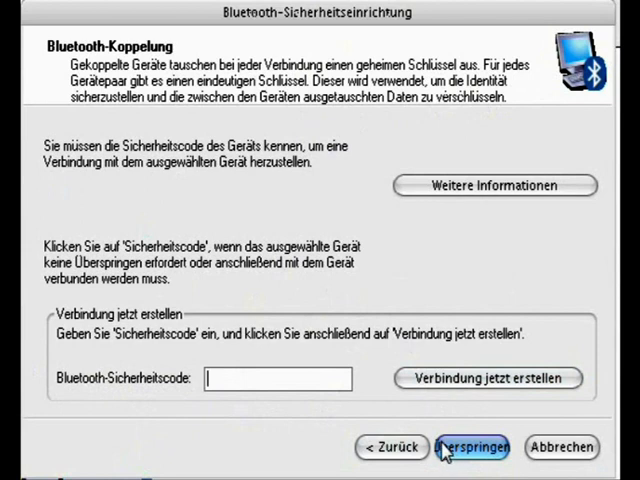
{"action": "mouse_move", "coordinate": [276, 368]}
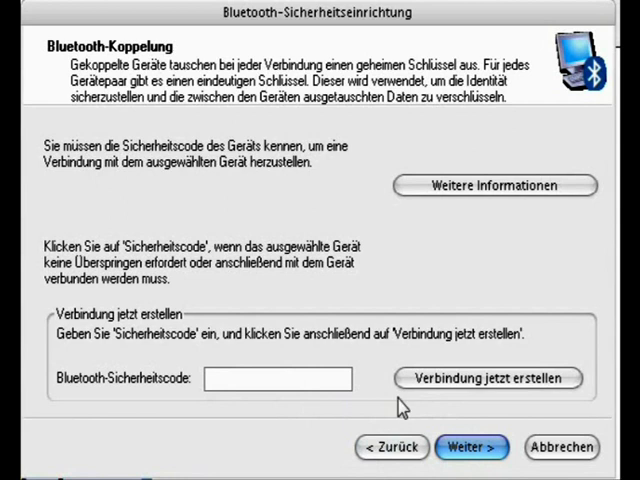
Pair without a passkey, enable the Wiimote's input-device service and finish the connection
{"action": "left_click", "coordinate": [472, 448]}
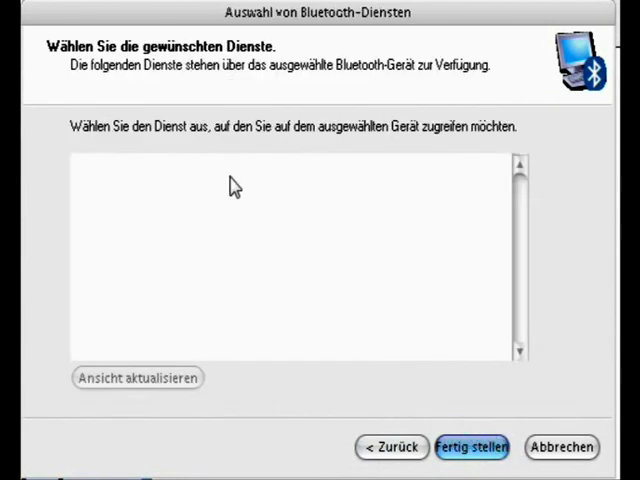
{"action": "mouse_move", "coordinate": [222, 216]}
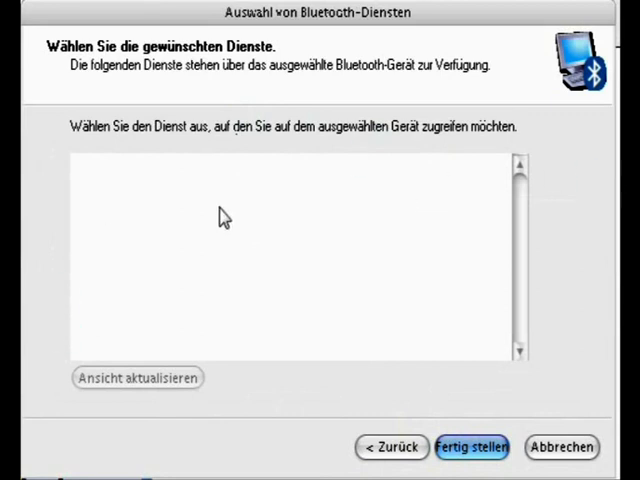
{"action": "mouse_move", "coordinate": [518, 172]}
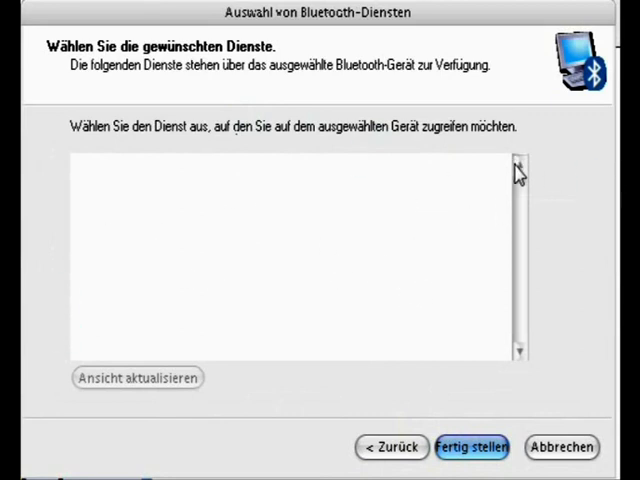
{"action": "left_click", "coordinate": [136, 378]}
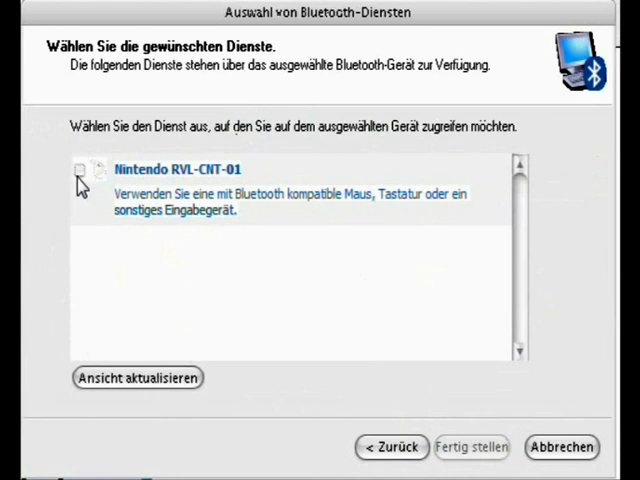
{"action": "left_click", "coordinate": [80, 168]}
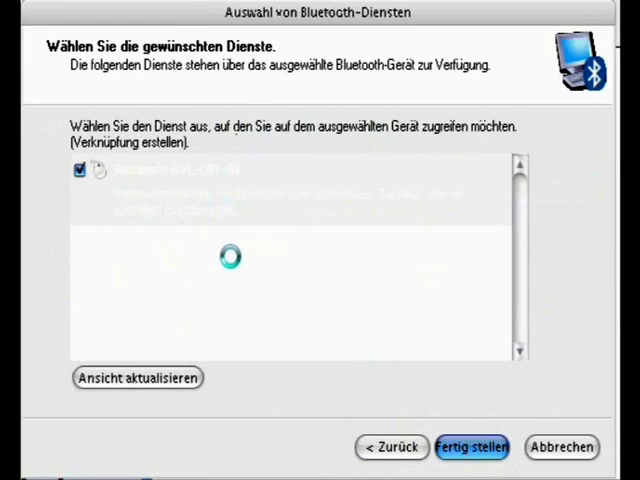
{"action": "left_click", "coordinate": [472, 448]}
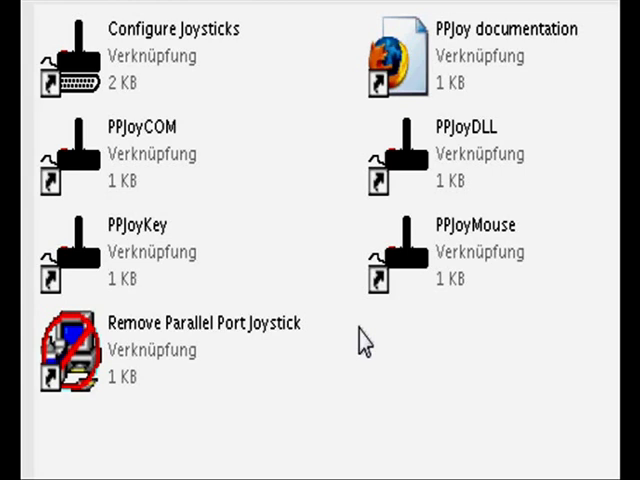
{"action": "mouse_move", "coordinate": [156, 92]}
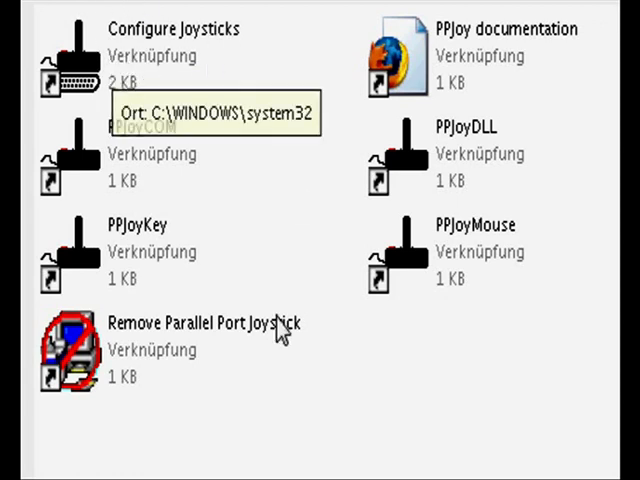
{"action": "mouse_move", "coordinate": [208, 184]}
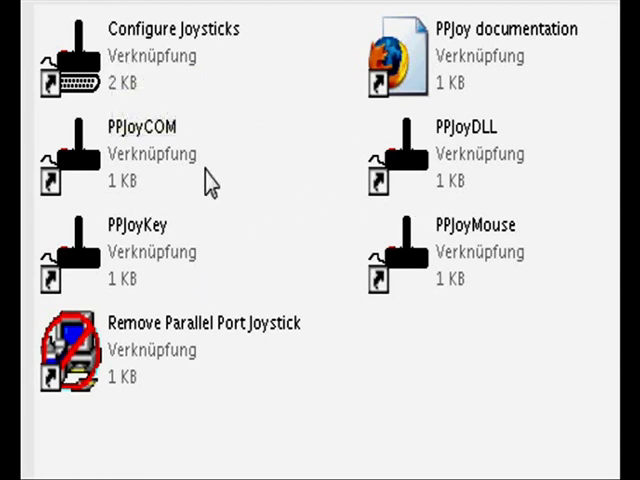
{"action": "mouse_move", "coordinate": [120, 64]}
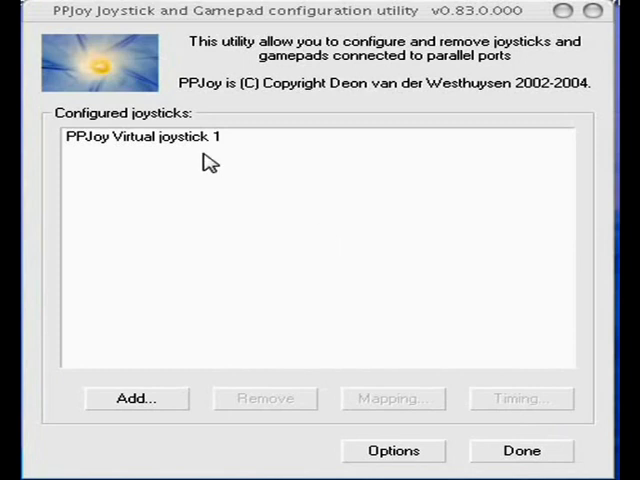
{"action": "mouse_move", "coordinate": [312, 220]}
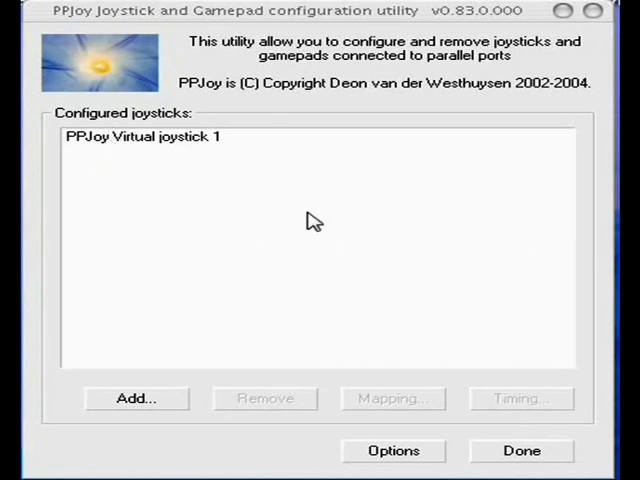
{"action": "mouse_move", "coordinate": [82, 148]}
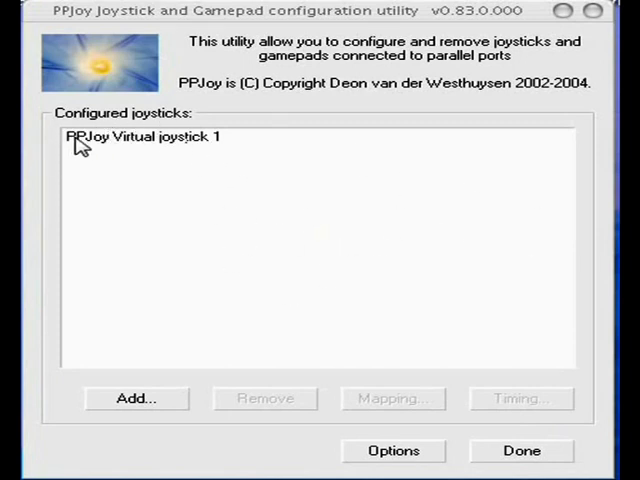
{"action": "mouse_move", "coordinate": [248, 144]}
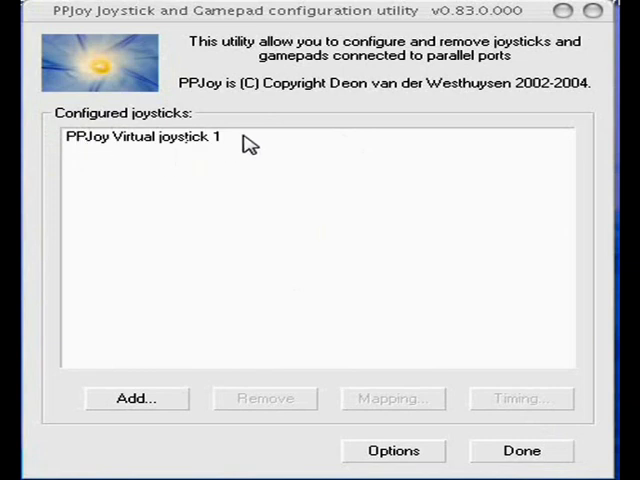
{"action": "mouse_move", "coordinate": [170, 158]}
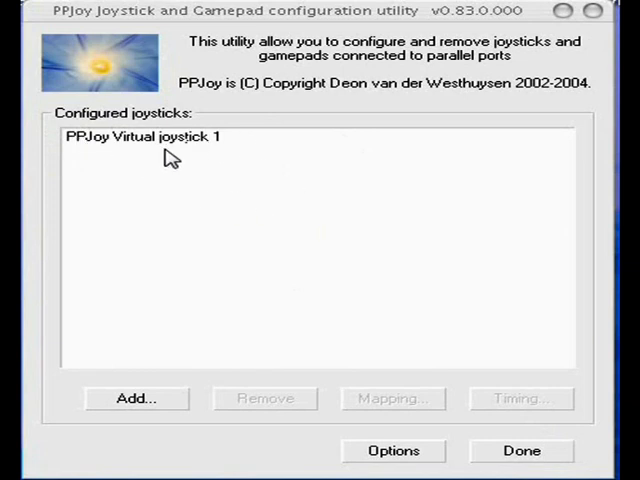
{"action": "mouse_move", "coordinate": [136, 148]}
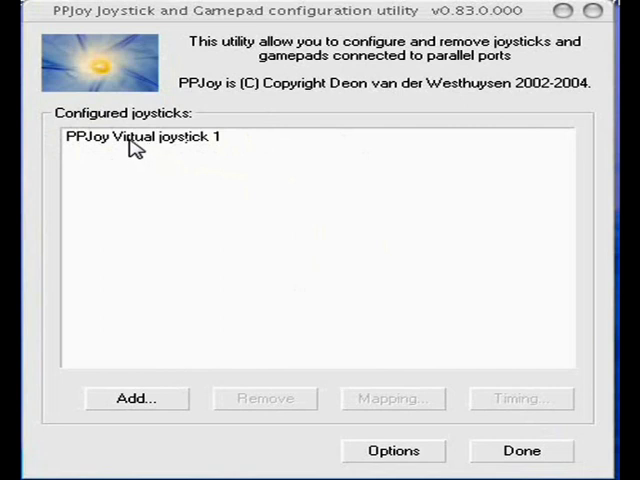
{"action": "mouse_move", "coordinate": [144, 150]}
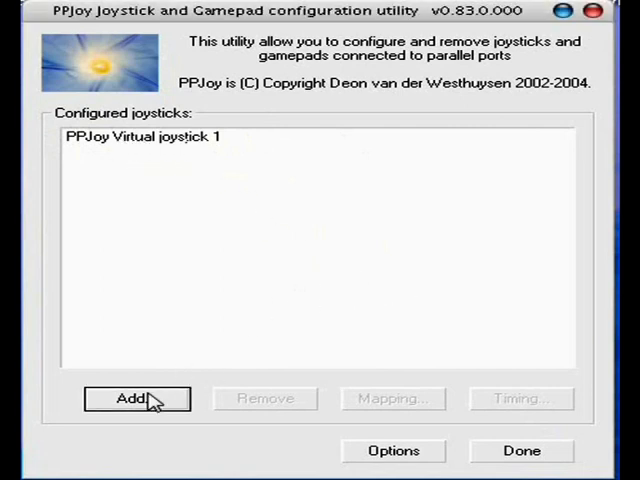
Start a new controller with Virtual joysticks as port and Controller 2 as number
{"action": "left_click", "coordinate": [136, 398]}
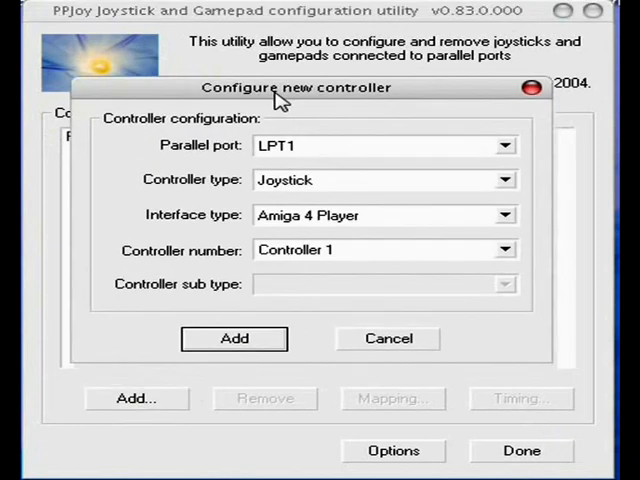
{"action": "left_click", "coordinate": [504, 144]}
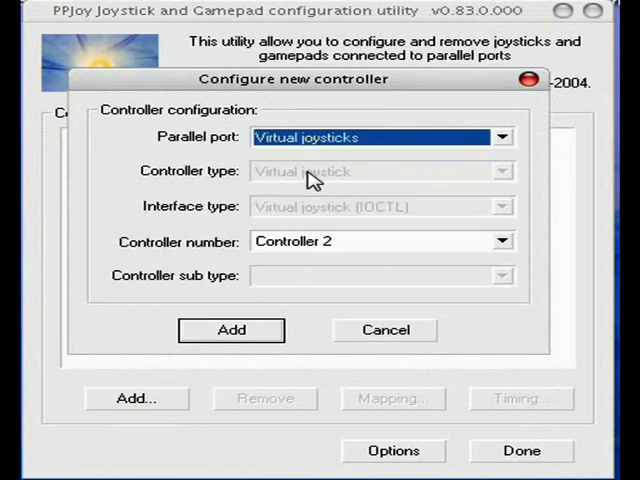
{"action": "left_click", "coordinate": [502, 240]}
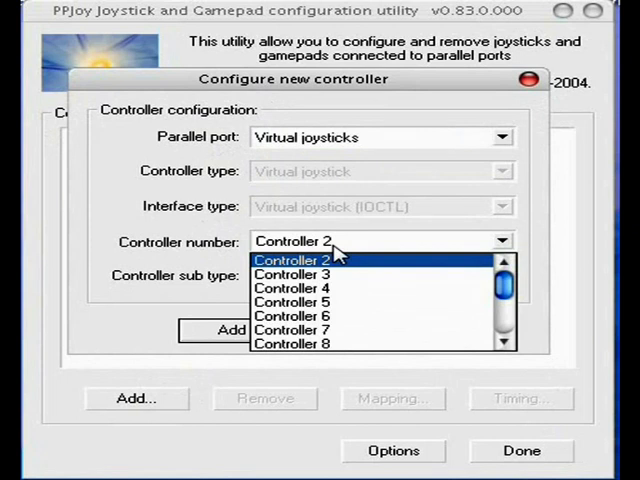
{"action": "mouse_move", "coordinate": [404, 258]}
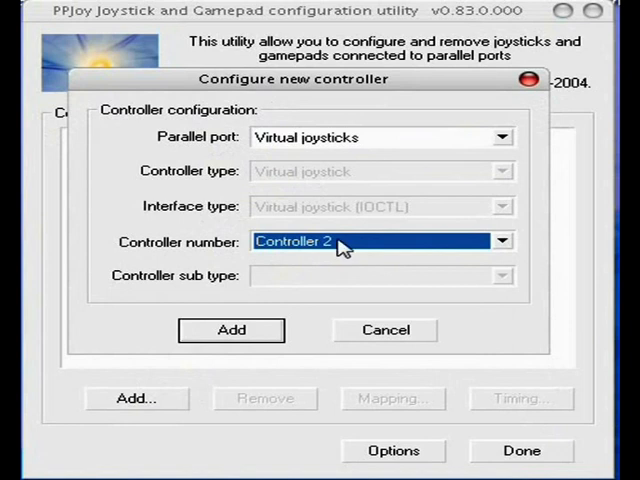
{"action": "mouse_move", "coordinate": [276, 150]}
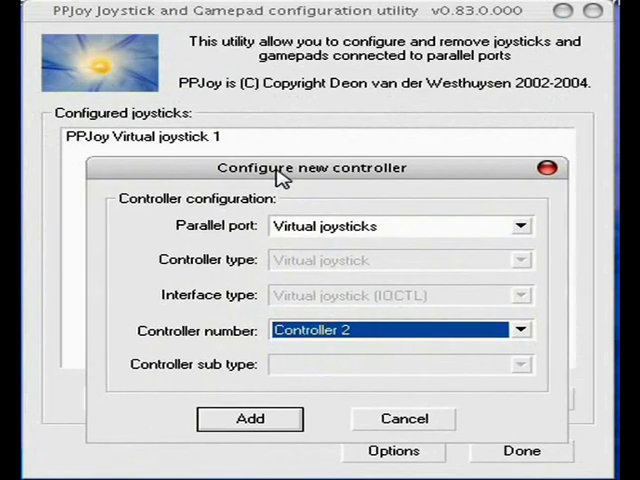
{"action": "mouse_move", "coordinate": [130, 150]}
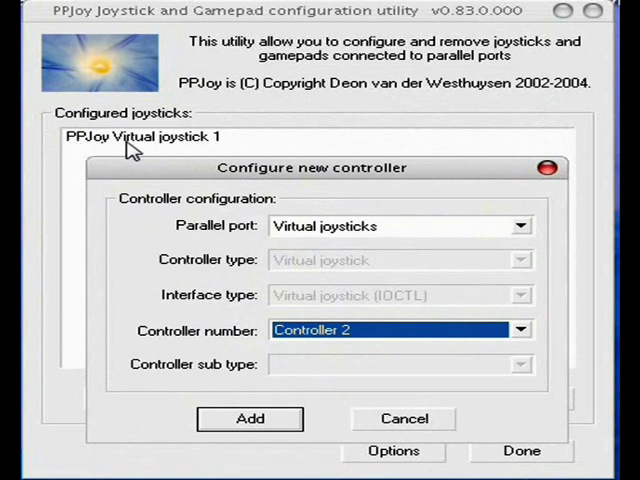
{"action": "mouse_move", "coordinate": [130, 150]}
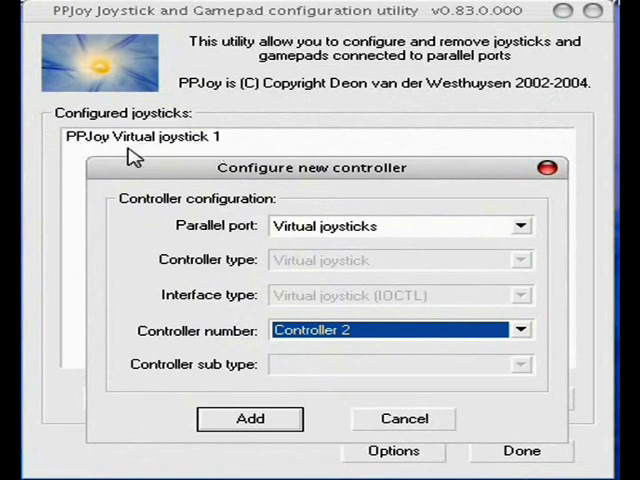
{"action": "mouse_move", "coordinate": [164, 148]}
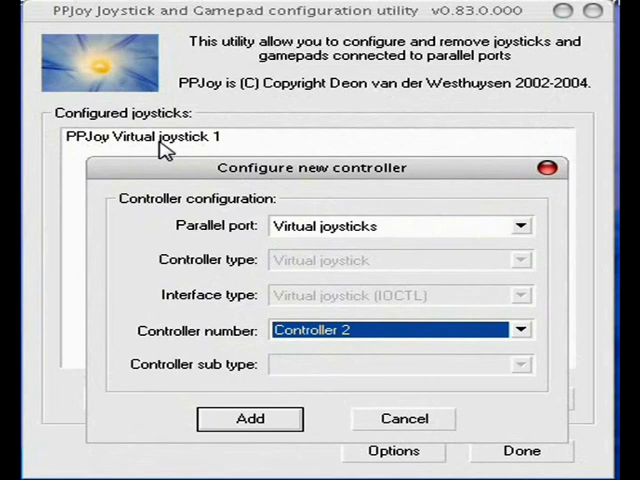
{"action": "left_click_drag", "start_coordinate": [312, 168], "coordinate": [308, 100]}
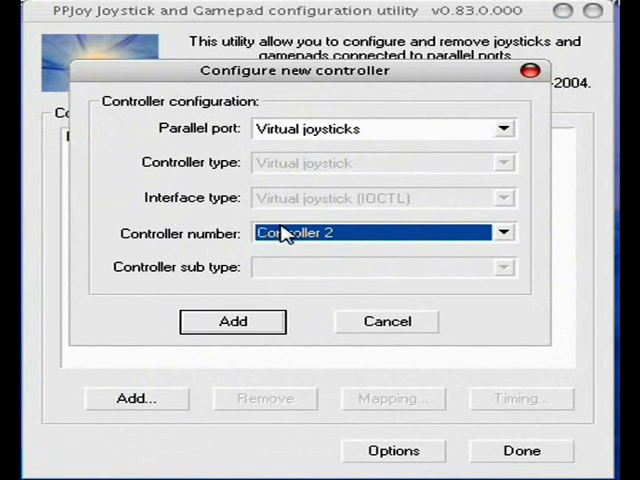
{"action": "mouse_move", "coordinate": [282, 112]}
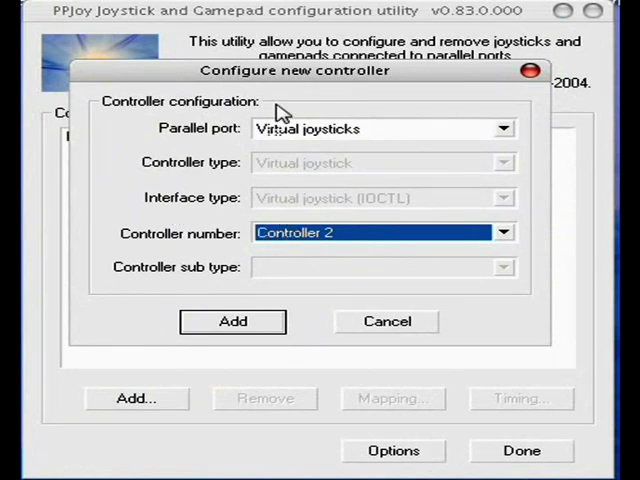
{"action": "mouse_move", "coordinate": [222, 268]}
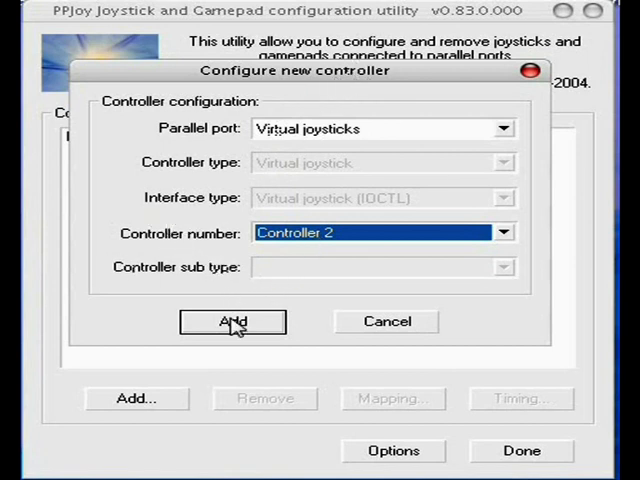
{"action": "mouse_move", "coordinate": [368, 252]}
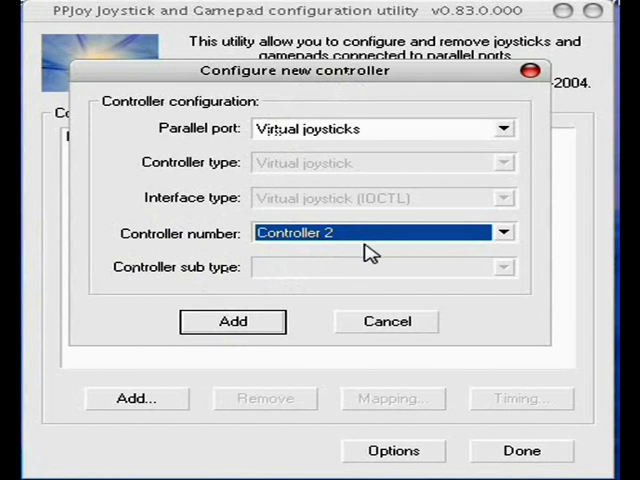
Add PPJoy Virtual joystick 2, try its mapping and dismiss the 'Cannot read mappings' error
{"action": "left_click", "coordinate": [232, 320]}
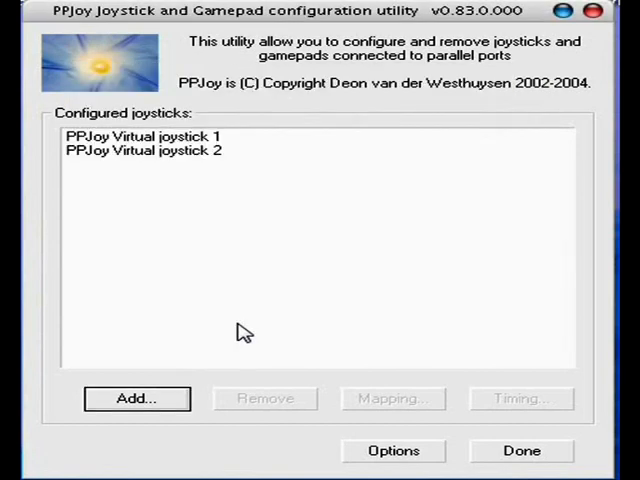
{"action": "mouse_move", "coordinate": [180, 160]}
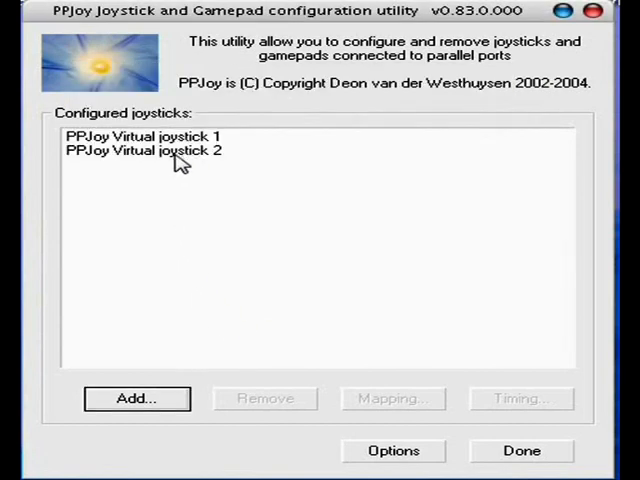
{"action": "left_click", "coordinate": [150, 152]}
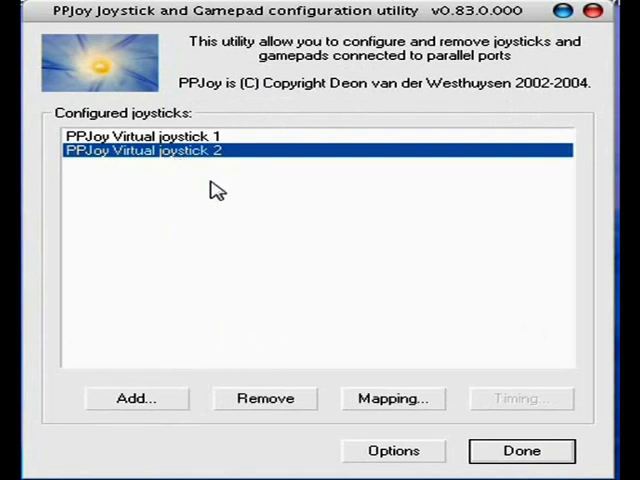
{"action": "mouse_move", "coordinate": [296, 252]}
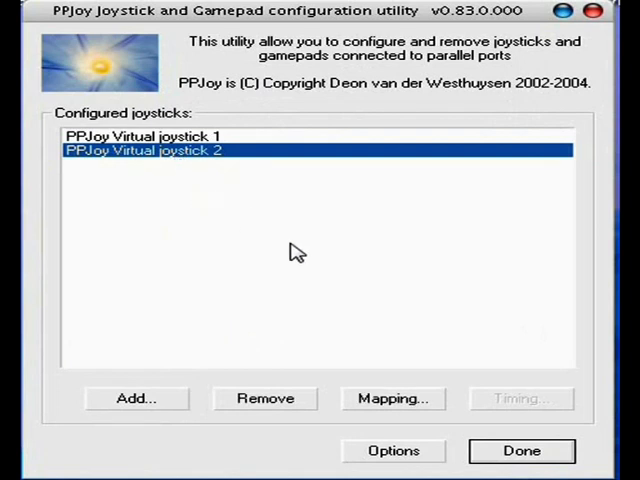
{"action": "left_click", "coordinate": [392, 398]}
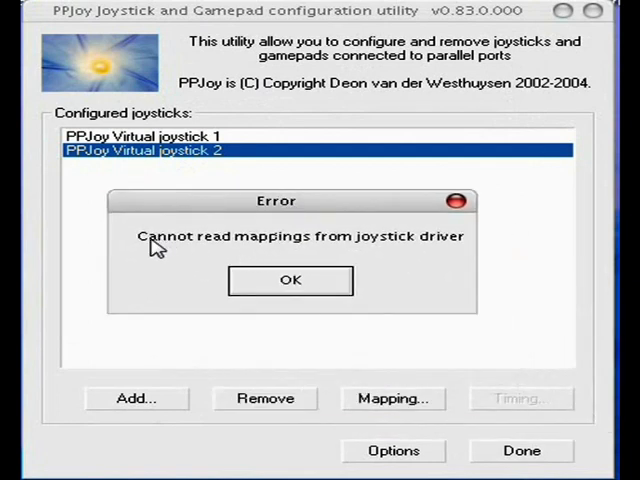
{"action": "mouse_move", "coordinate": [156, 258]}
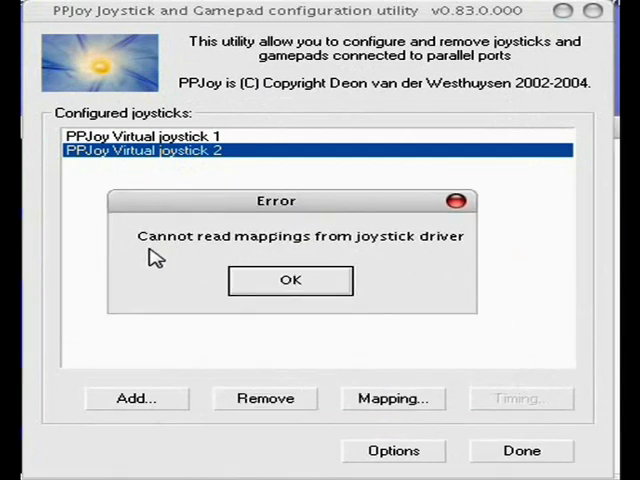
{"action": "mouse_move", "coordinate": [284, 218]}
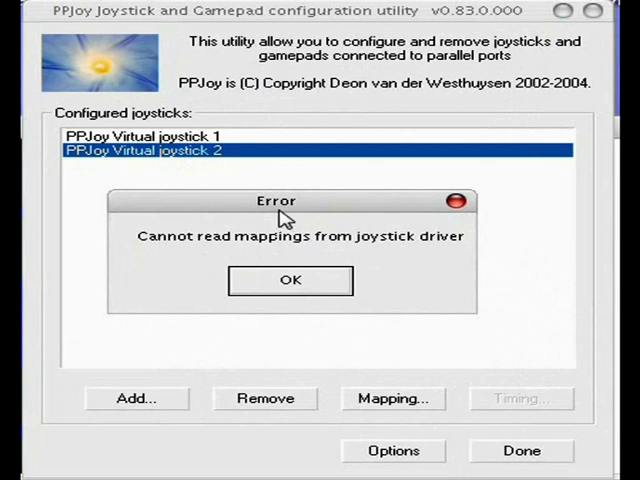
{"action": "mouse_move", "coordinate": [236, 262]}
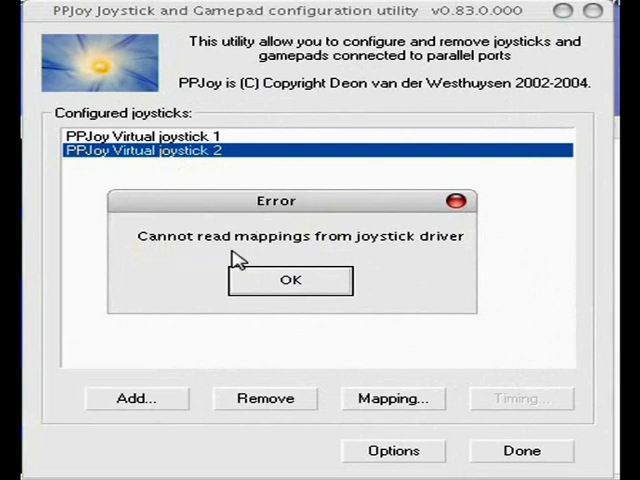
{"action": "left_click", "coordinate": [290, 280]}
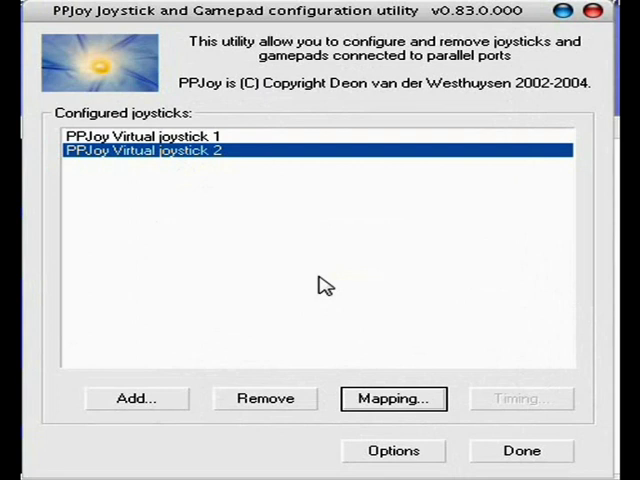
{"action": "mouse_move", "coordinate": [376, 168]}
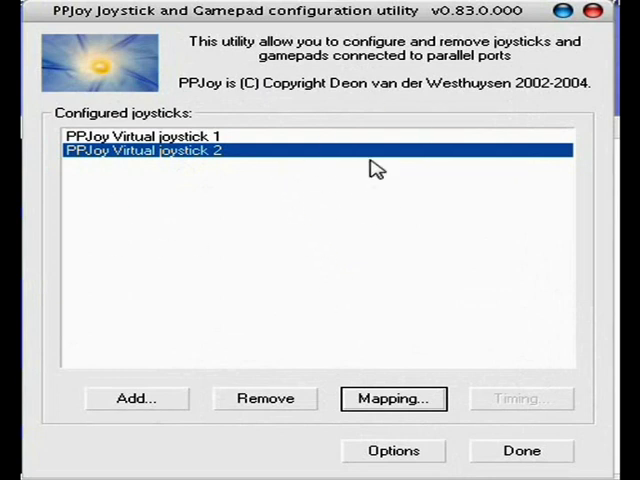
{"action": "mouse_move", "coordinate": [392, 234]}
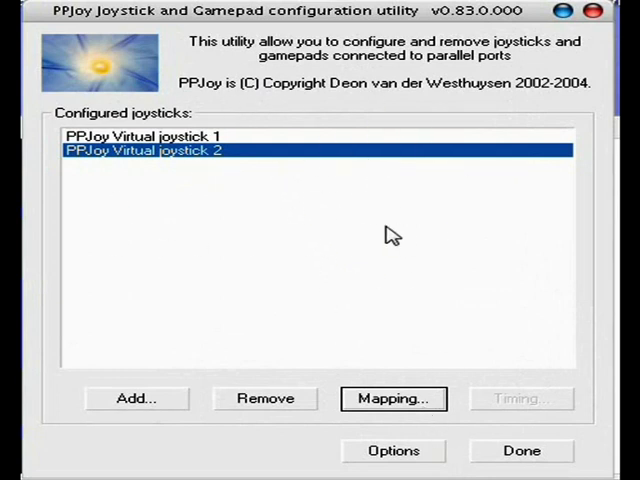
{"action": "mouse_move", "coordinate": [192, 188]}
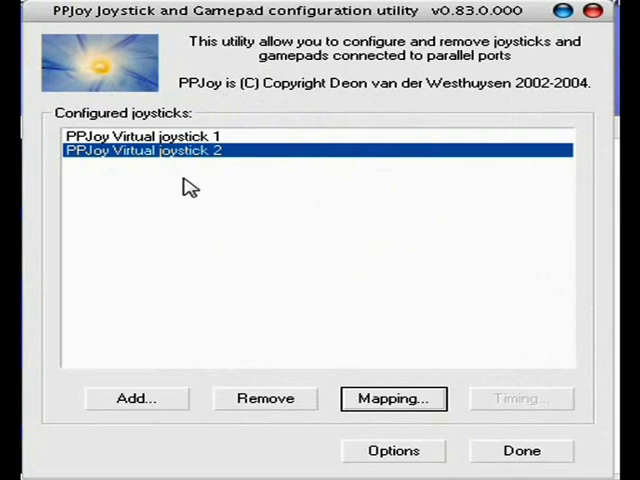
{"action": "mouse_move", "coordinate": [110, 160]}
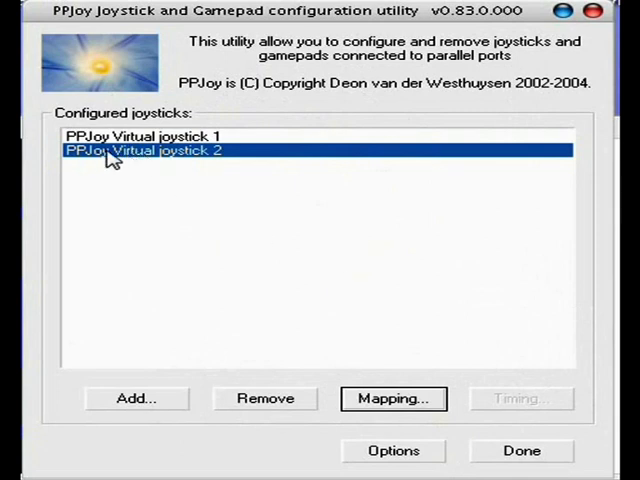
{"action": "mouse_move", "coordinate": [180, 224]}
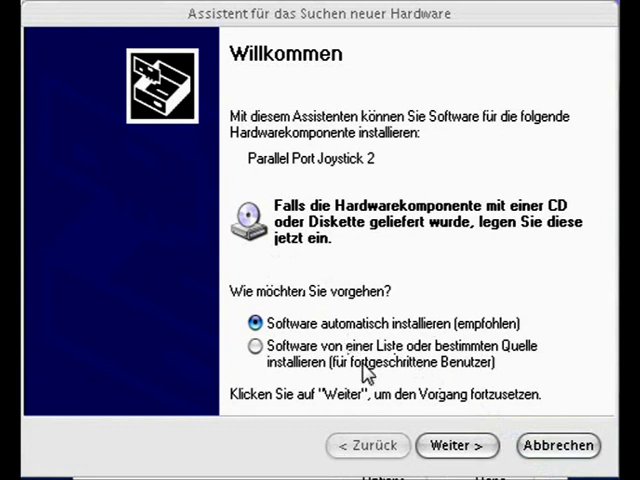
Install the Parallel Port Joystick 2 driver automatically, continuing past the logo test warning
{"action": "left_click", "coordinate": [456, 444]}
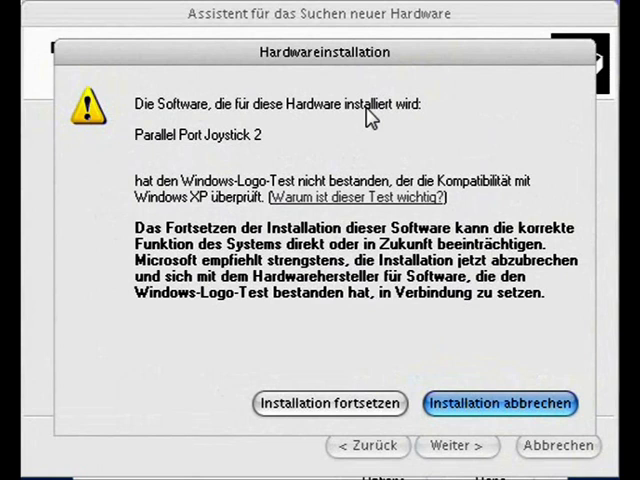
{"action": "mouse_move", "coordinate": [380, 404]}
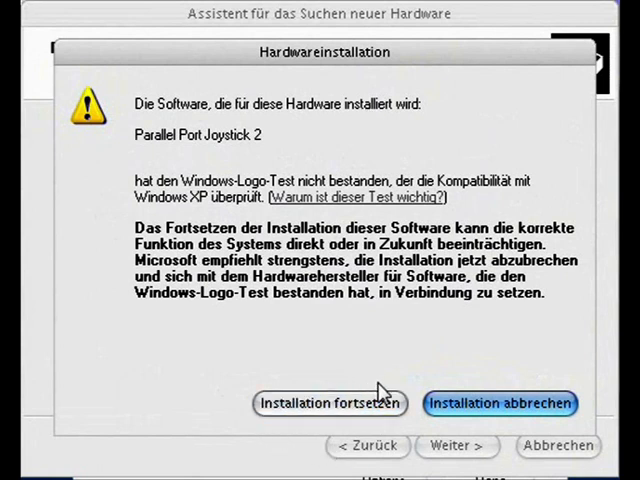
{"action": "left_click", "coordinate": [330, 404]}
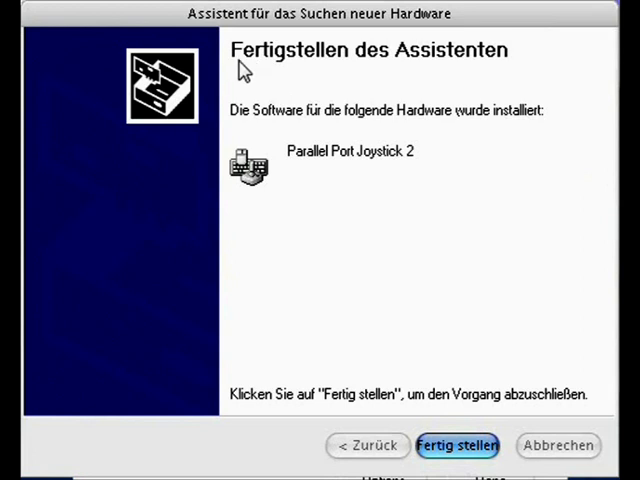
{"action": "mouse_move", "coordinate": [364, 88]}
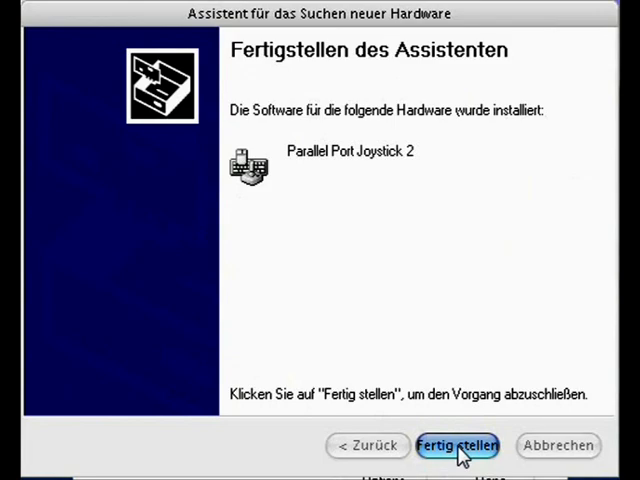
Finish the joystick install and start automatic driver install for HID-konformer Gamecontroller
{"action": "left_click", "coordinate": [456, 444]}
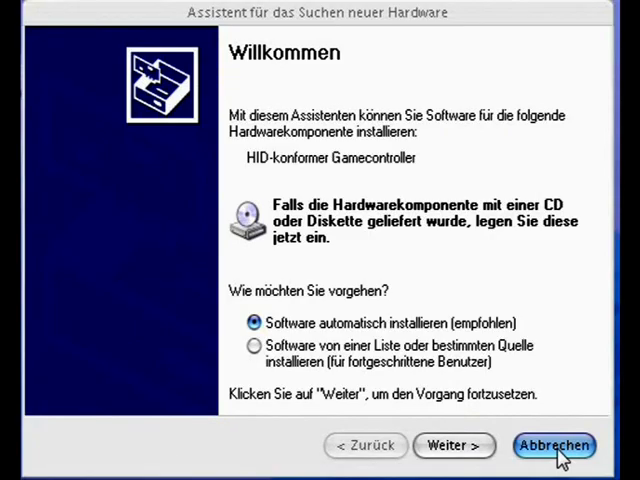
{"action": "mouse_move", "coordinate": [288, 336]}
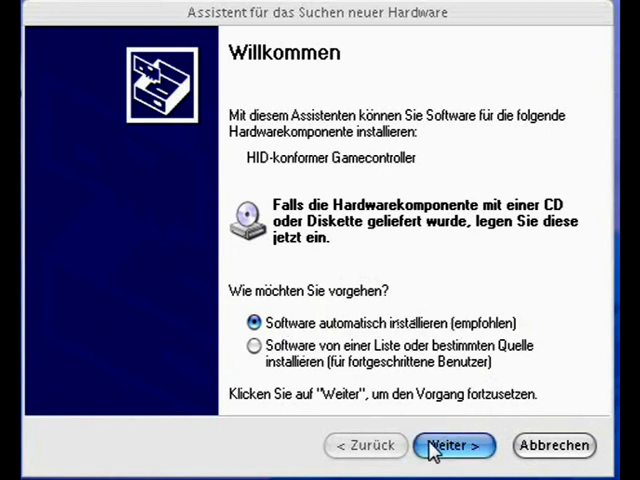
{"action": "left_click", "coordinate": [452, 444]}
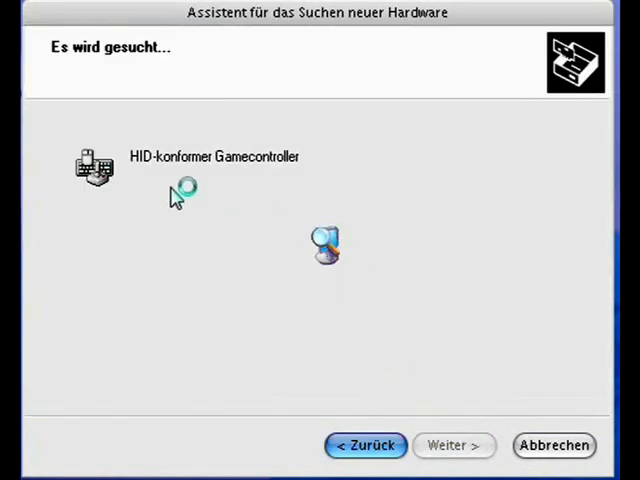
{"action": "mouse_move", "coordinate": [150, 176]}
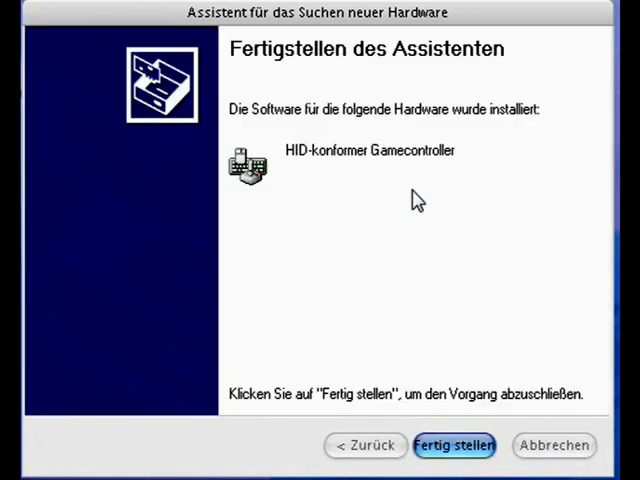
{"action": "mouse_move", "coordinate": [604, 130]}
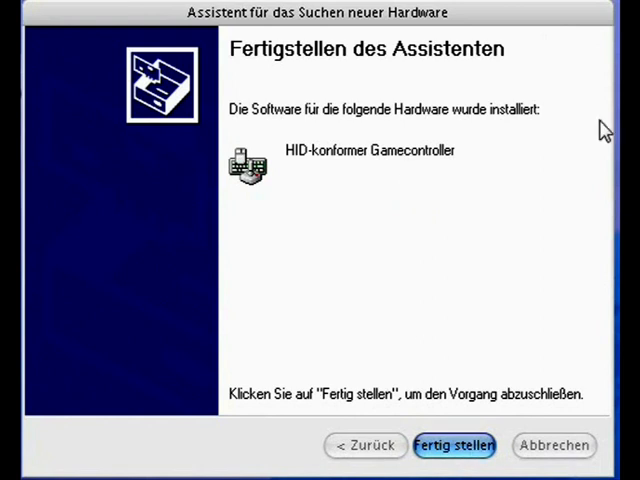
{"action": "mouse_move", "coordinate": [332, 192]}
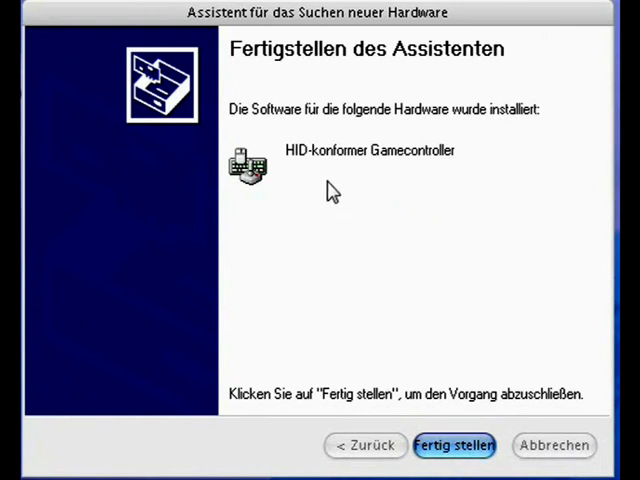
{"action": "mouse_move", "coordinate": [304, 290]}
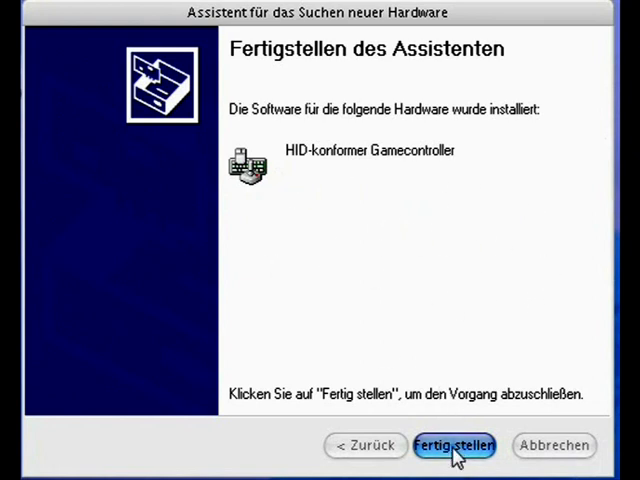
Finish the game controller install and start the mapping wizard for Virtual joystick 2
{"action": "left_click", "coordinate": [452, 444]}
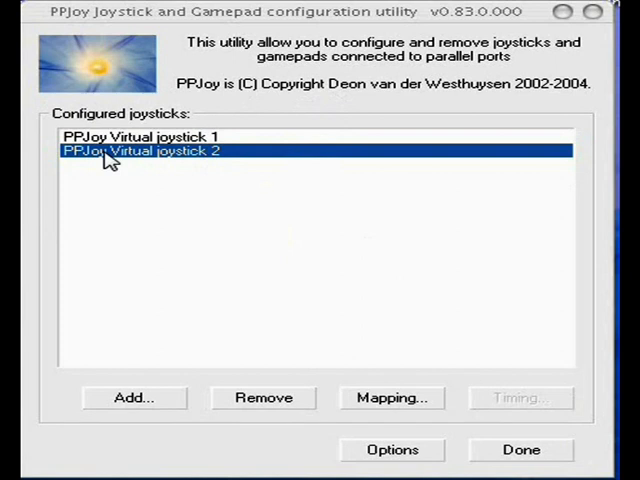
{"action": "mouse_move", "coordinate": [204, 168]}
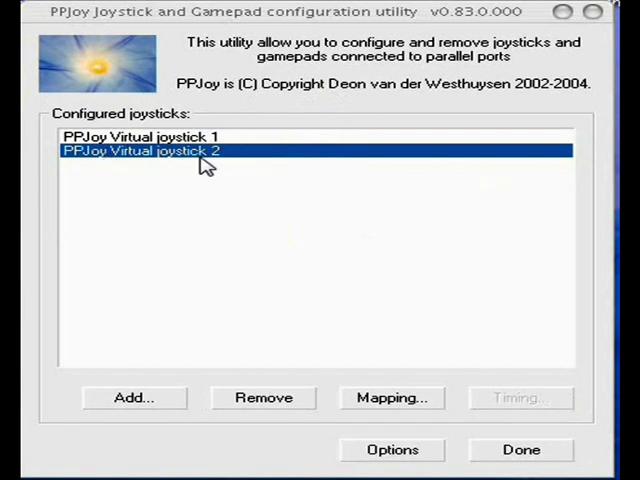
{"action": "mouse_move", "coordinate": [268, 232]}
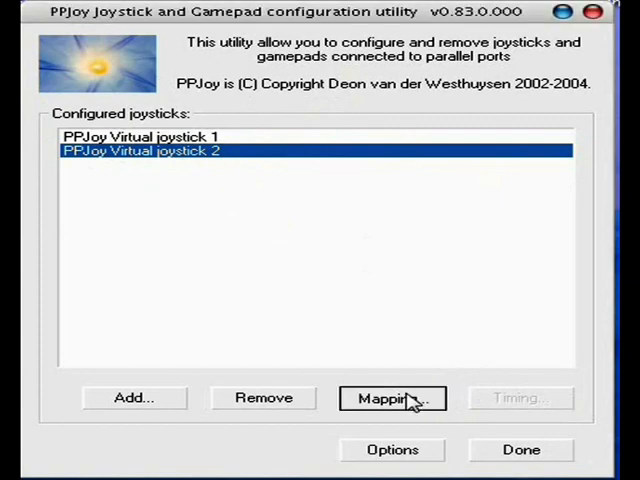
{"action": "left_click", "coordinate": [392, 398]}
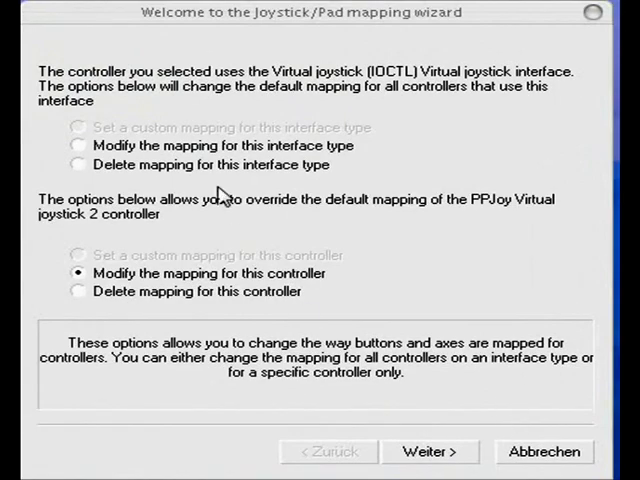
{"action": "mouse_move", "coordinate": [156, 264]}
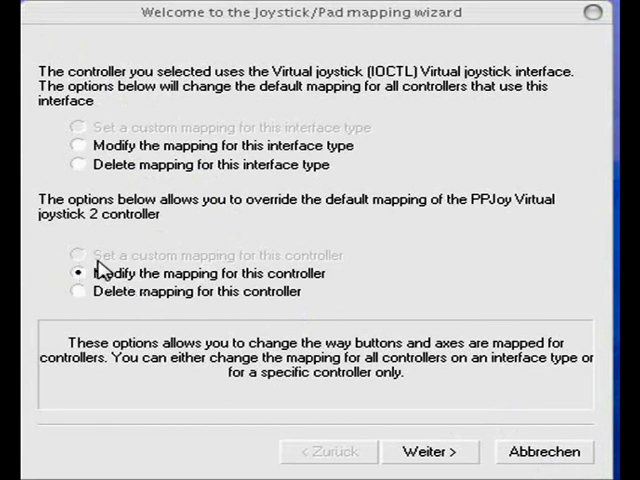
{"action": "mouse_move", "coordinate": [244, 272]}
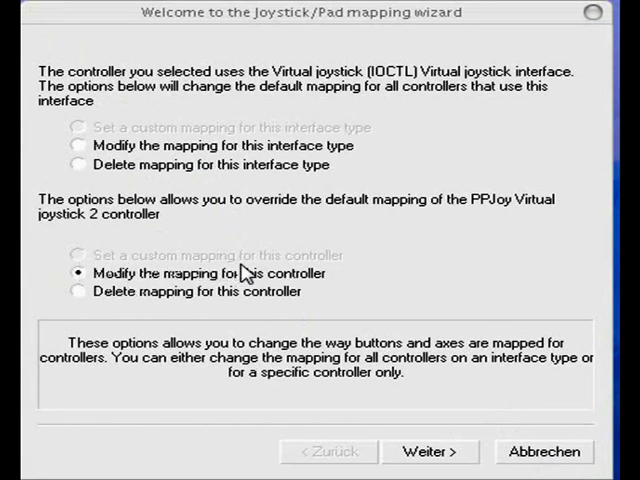
{"action": "mouse_move", "coordinate": [120, 290]}
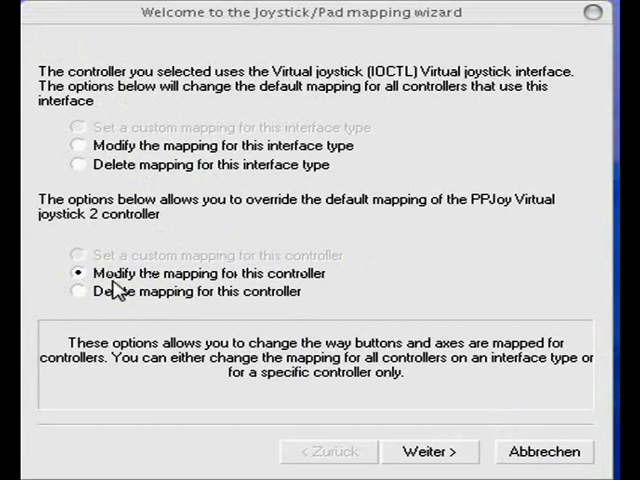
{"action": "mouse_move", "coordinate": [310, 288]}
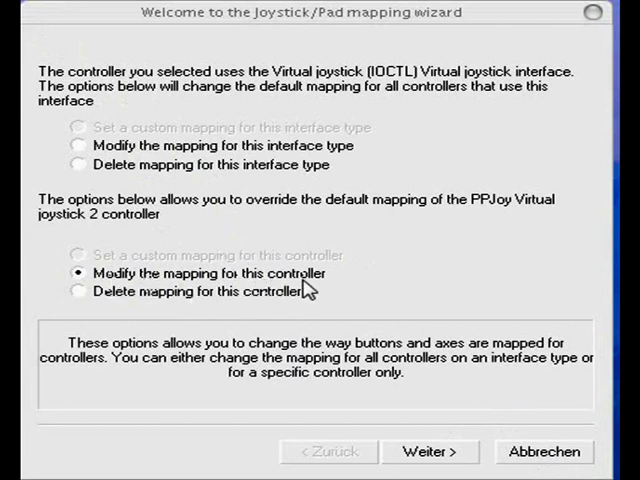
{"action": "mouse_move", "coordinate": [100, 264]}
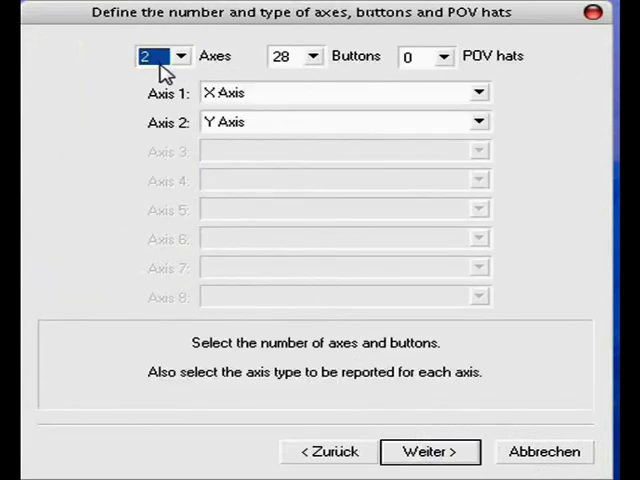
{"action": "mouse_move", "coordinate": [424, 64]}
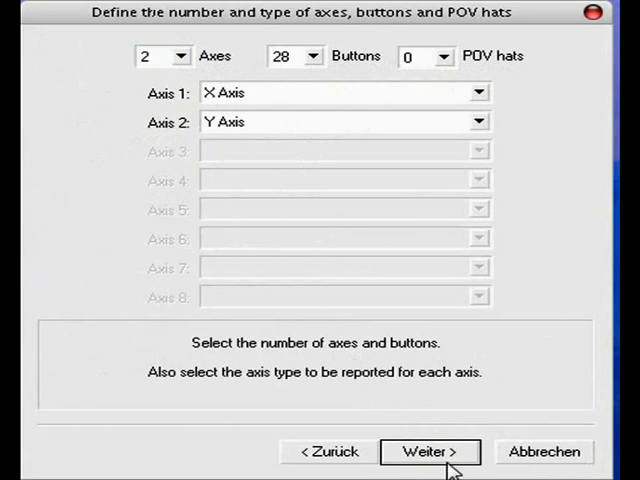
Step through the button pages, buttons 17–28 on Digital 15–26, and activate the mapping
{"action": "left_click", "coordinate": [430, 452]}
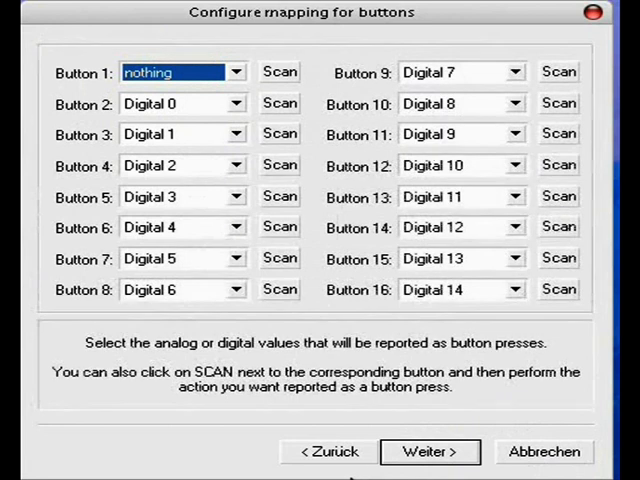
{"action": "mouse_move", "coordinate": [380, 344]}
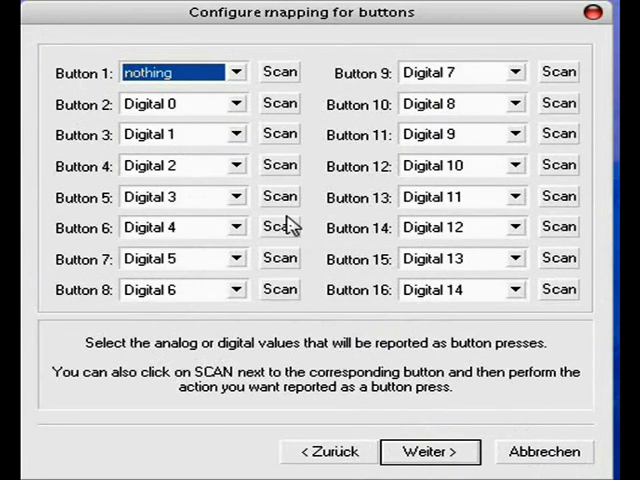
{"action": "mouse_move", "coordinate": [430, 452]}
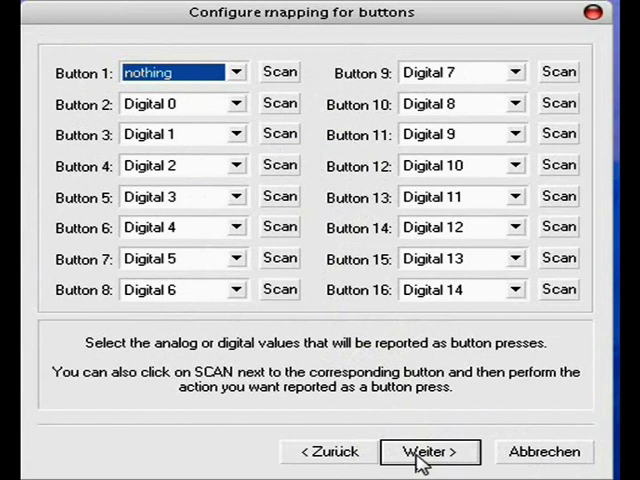
{"action": "left_click", "coordinate": [428, 452]}
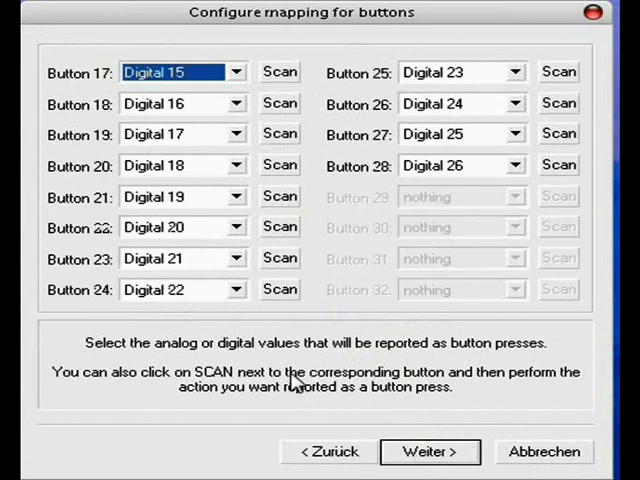
{"action": "mouse_move", "coordinate": [324, 196]}
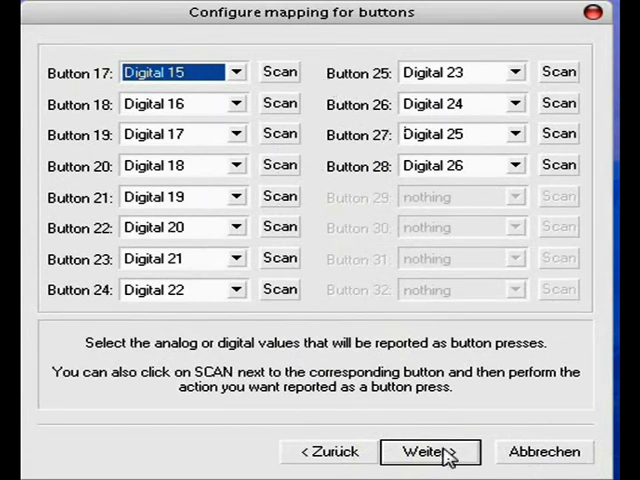
{"action": "left_click", "coordinate": [430, 452]}
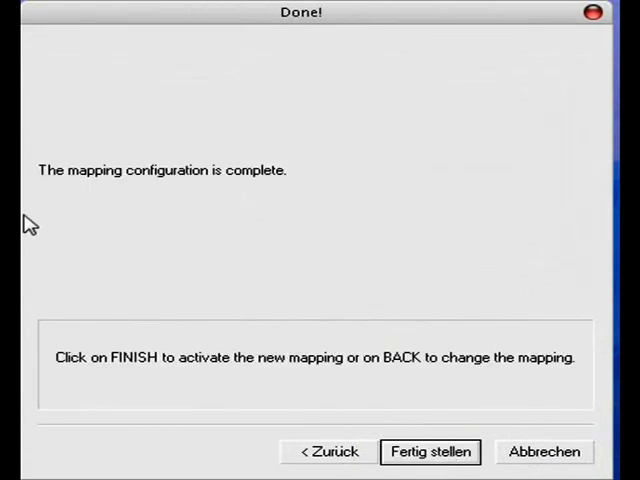
{"action": "mouse_move", "coordinate": [386, 292]}
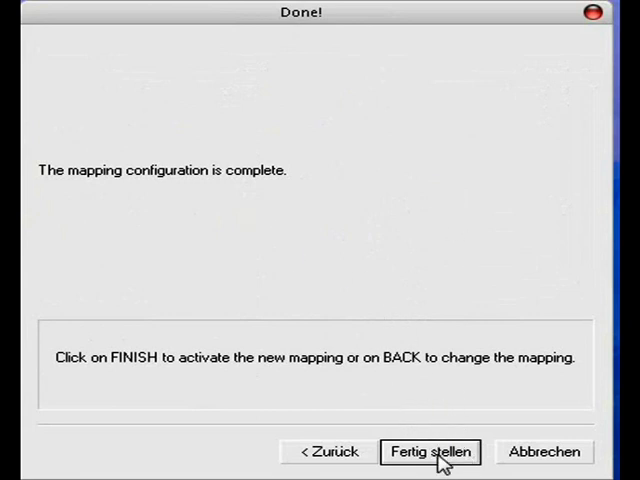
{"action": "left_click", "coordinate": [430, 452]}
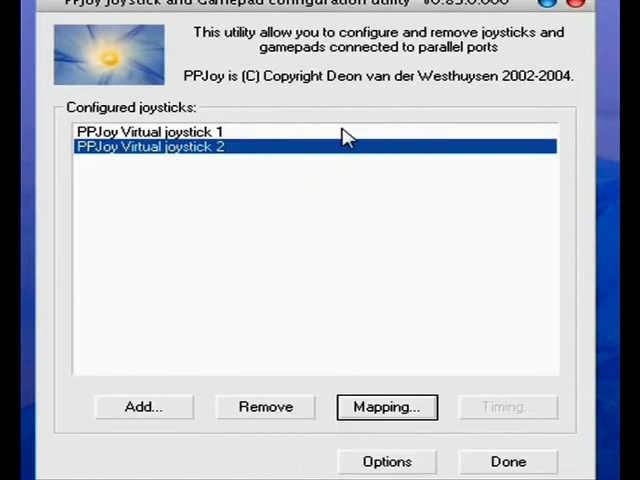
{"action": "mouse_move", "coordinate": [232, 162]}
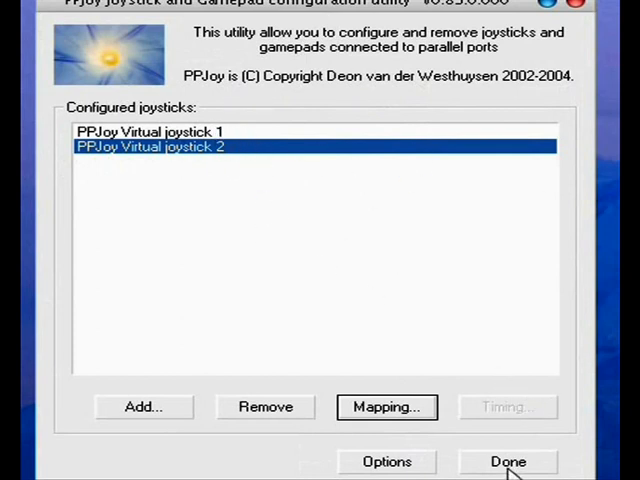
Close the PPJoy configuration utility with Done, revealing the shortcuts folder
{"action": "left_click", "coordinate": [508, 460]}
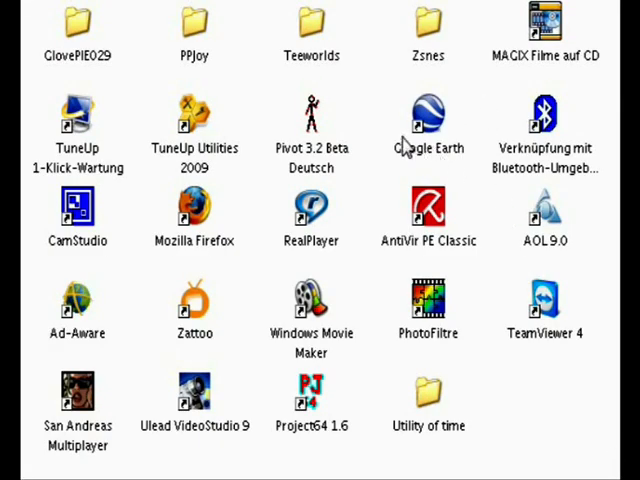
{"action": "mouse_move", "coordinate": [324, 56]}
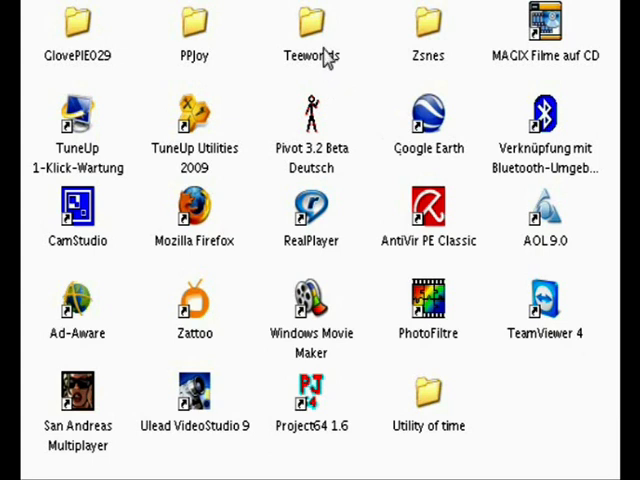
{"action": "mouse_move", "coordinate": [222, 20]}
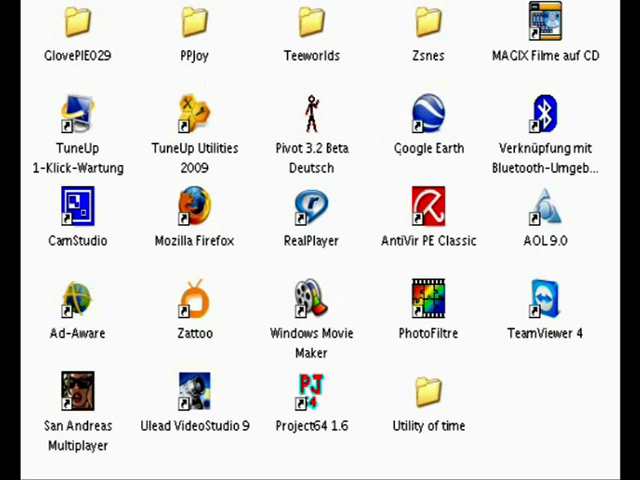
{"action": "mouse_move", "coordinate": [84, 28]}
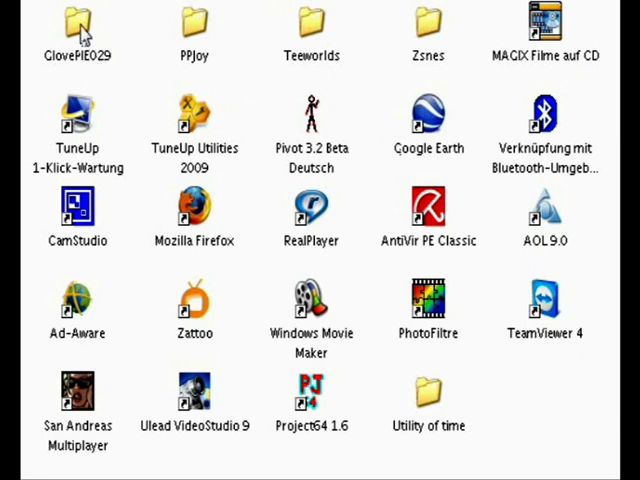
Launch the GlovePIE emulator from inside the GlovePIE029 folder
{"action": "double_click", "coordinate": [78, 22]}
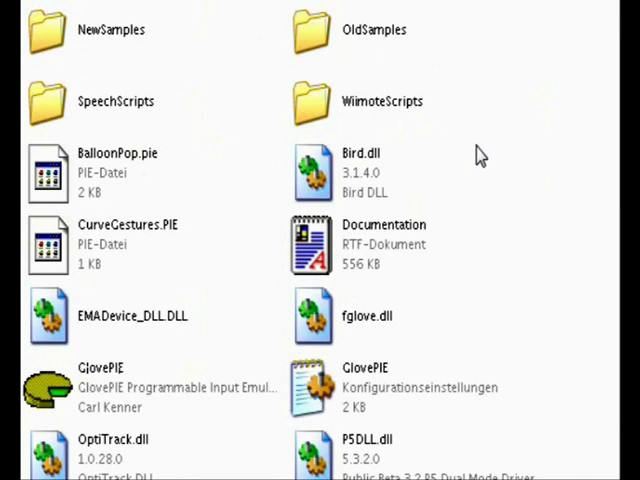
{"action": "mouse_move", "coordinate": [496, 184]}
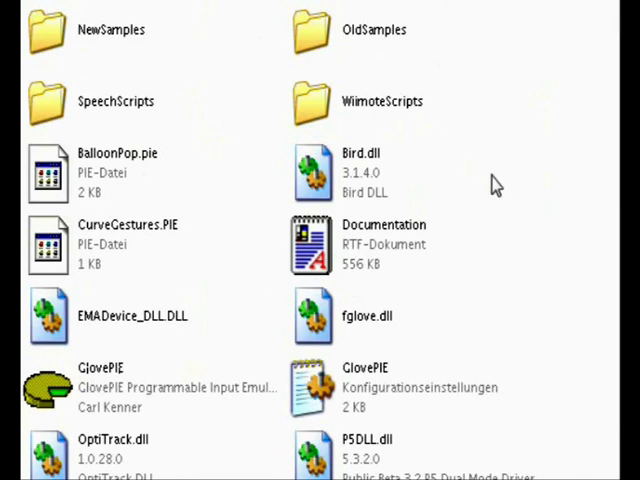
{"action": "scroll", "scroll_direction": "down", "scroll_amount": 3}
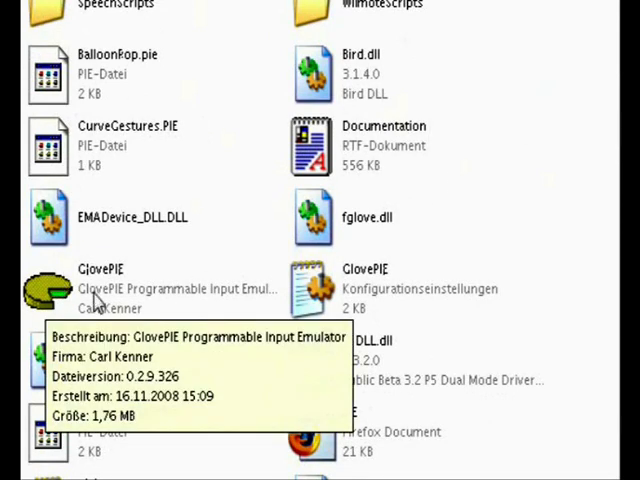
{"action": "left_click", "coordinate": [130, 288]}
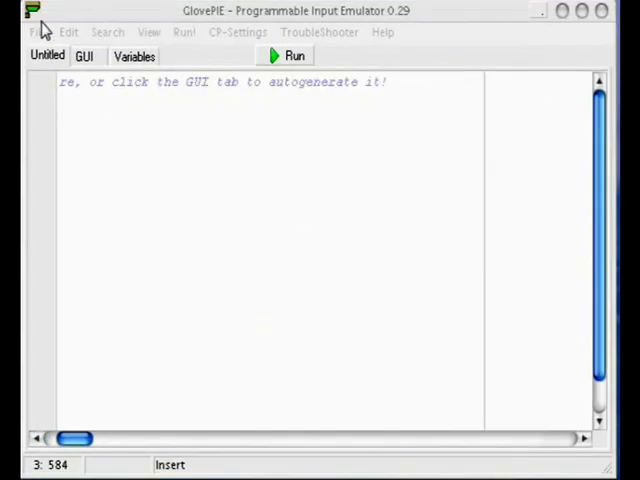
Load ZeldaOcarinaTwilight.PIE from the WiimoteScripts folder into the editor
{"action": "left_click", "coordinate": [36, 32]}
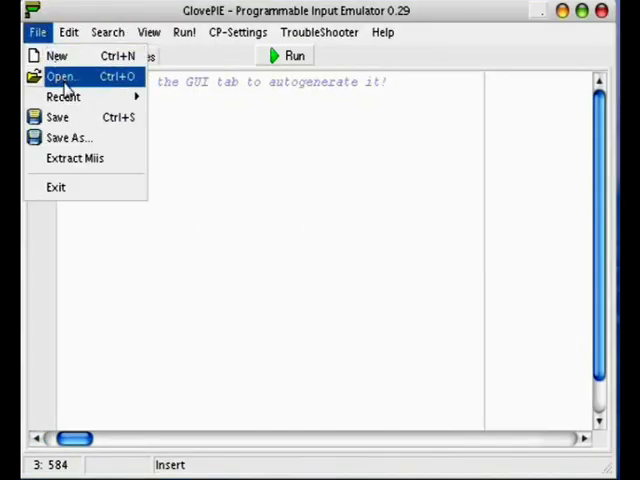
{"action": "left_click", "coordinate": [60, 76]}
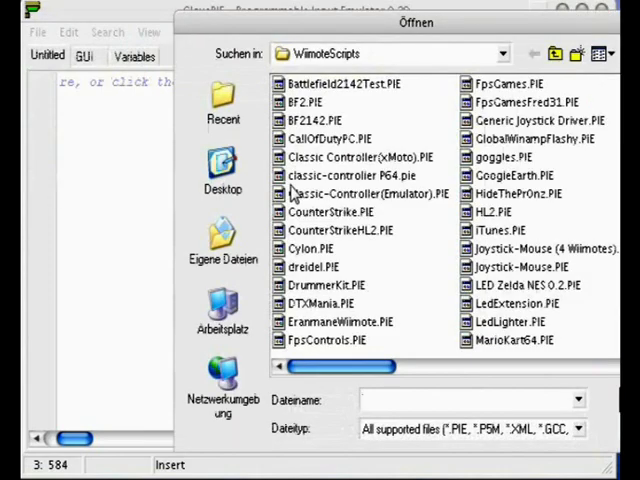
{"action": "mouse_move", "coordinate": [310, 70]}
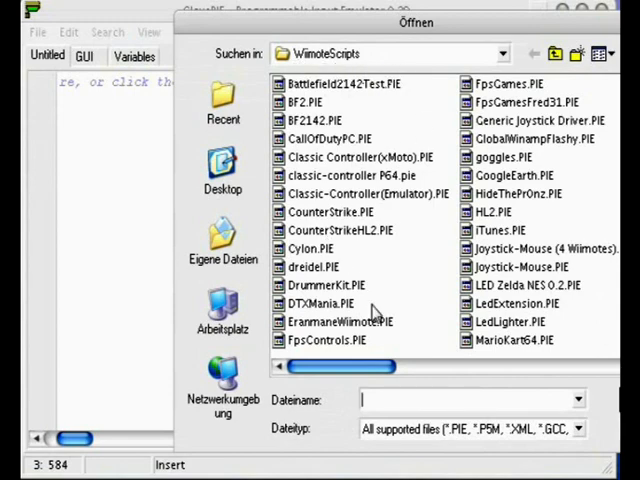
{"action": "scroll", "scroll_direction": "right", "scroll_amount": 3}
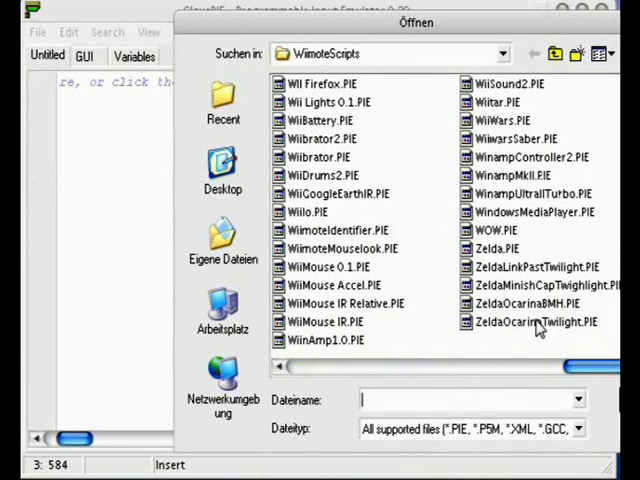
{"action": "left_click", "coordinate": [540, 322]}
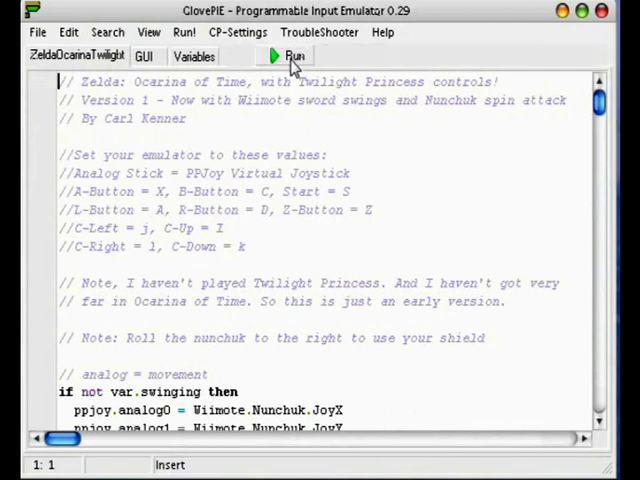
Run the Zelda Twilight script, look through it, stop it, and close GlovePIE
{"action": "left_click", "coordinate": [292, 56]}
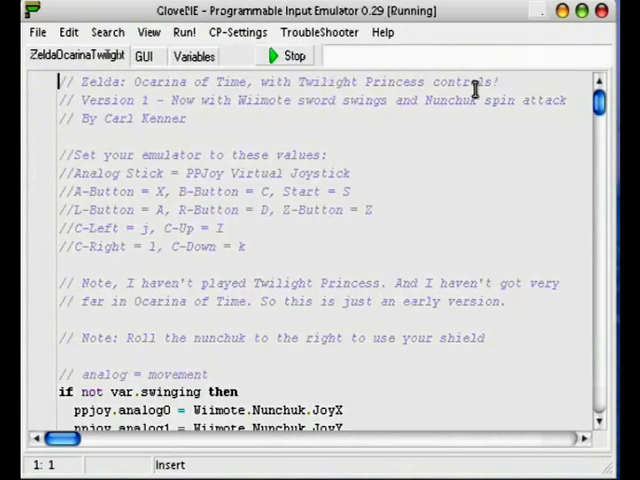
{"action": "scroll", "scroll_direction": "down", "scroll_amount": 3}
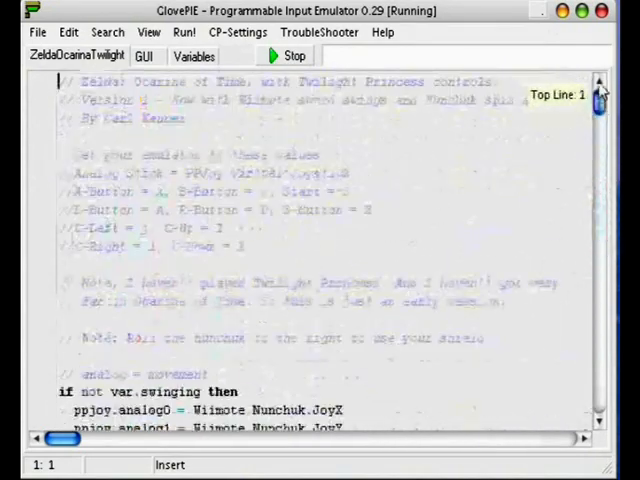
{"action": "scroll", "scroll_direction": "down", "scroll_amount": 3}
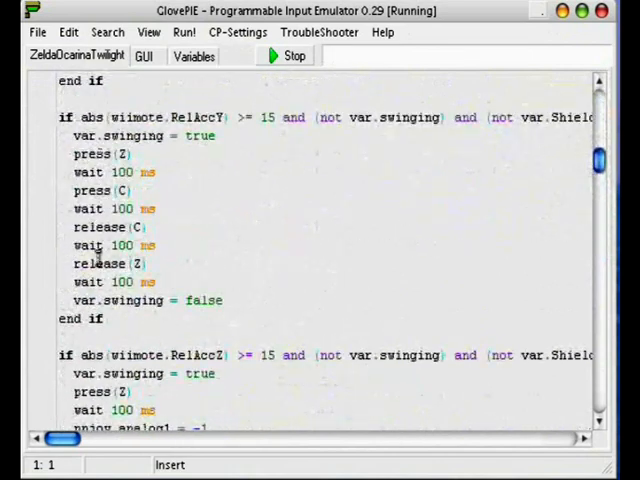
{"action": "scroll", "scroll_direction": "up", "scroll_amount": 3}
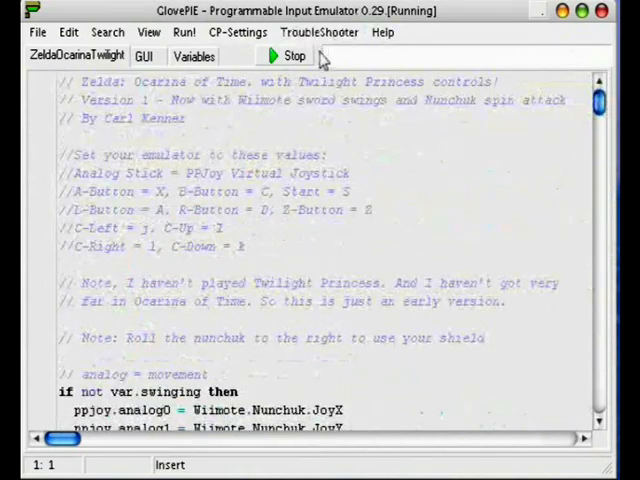
{"action": "left_click", "coordinate": [290, 56]}
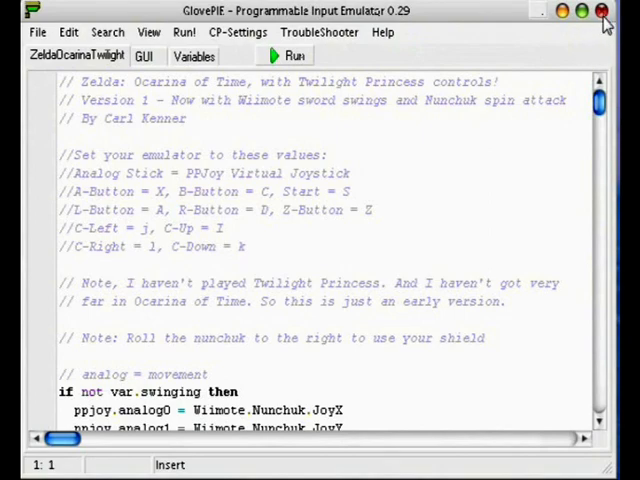
{"action": "left_click", "coordinate": [604, 12]}
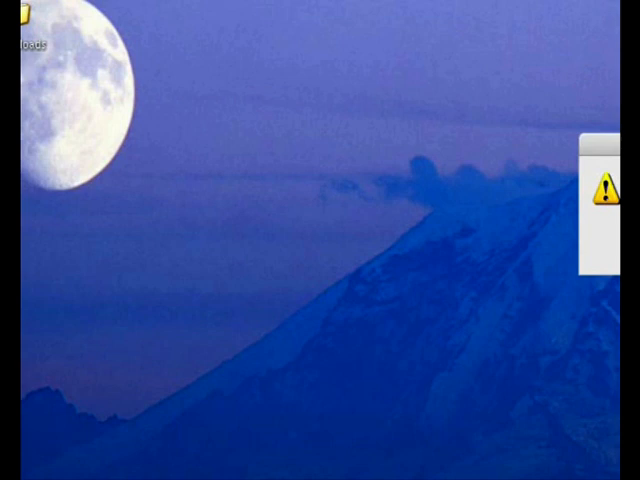